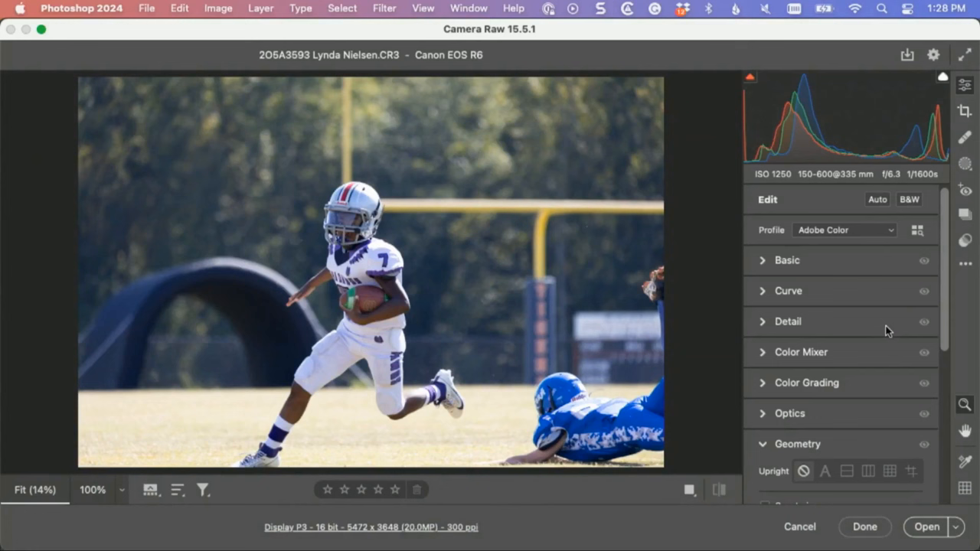
{"action": "mouse_move", "coordinate": [885, 352]}
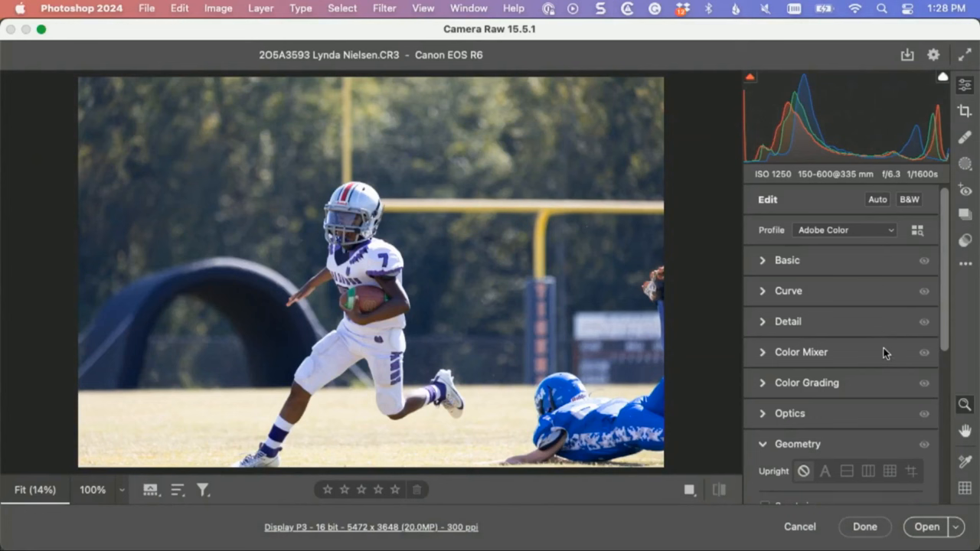
- Apply the Adobe Landscape profile in Camera Raw and expand the Basic tone panel
{"action": "left_click", "coordinate": [846, 229]}
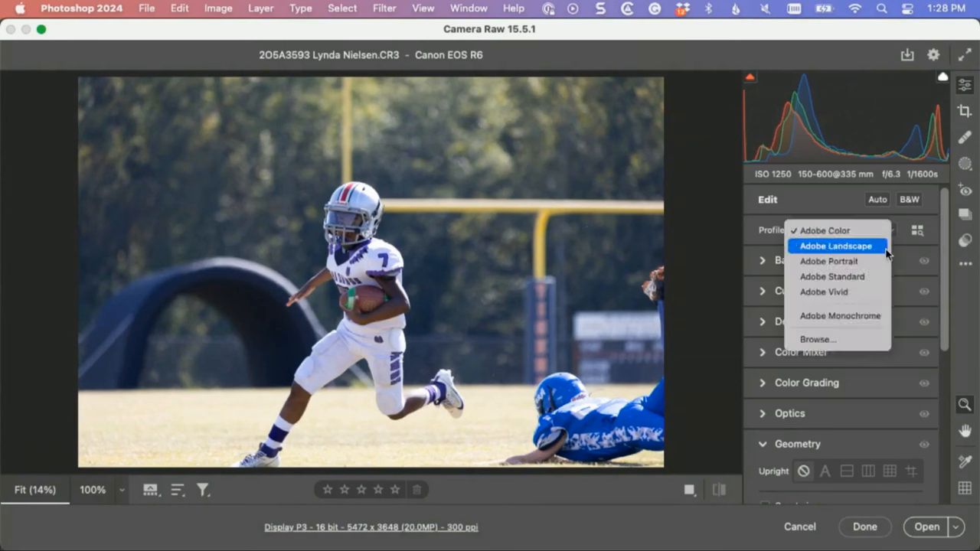
{"action": "left_click", "coordinate": [836, 245]}
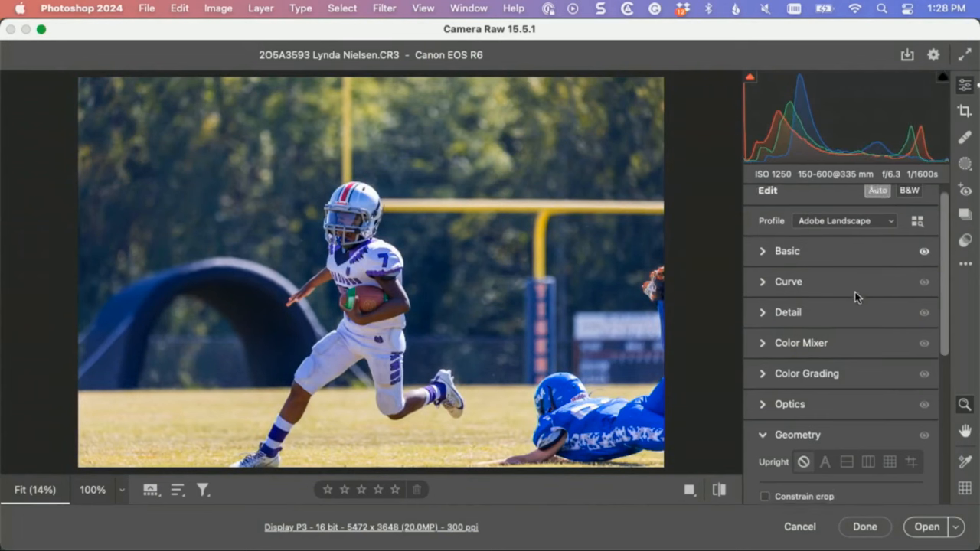
{"action": "left_click", "coordinate": [787, 252]}
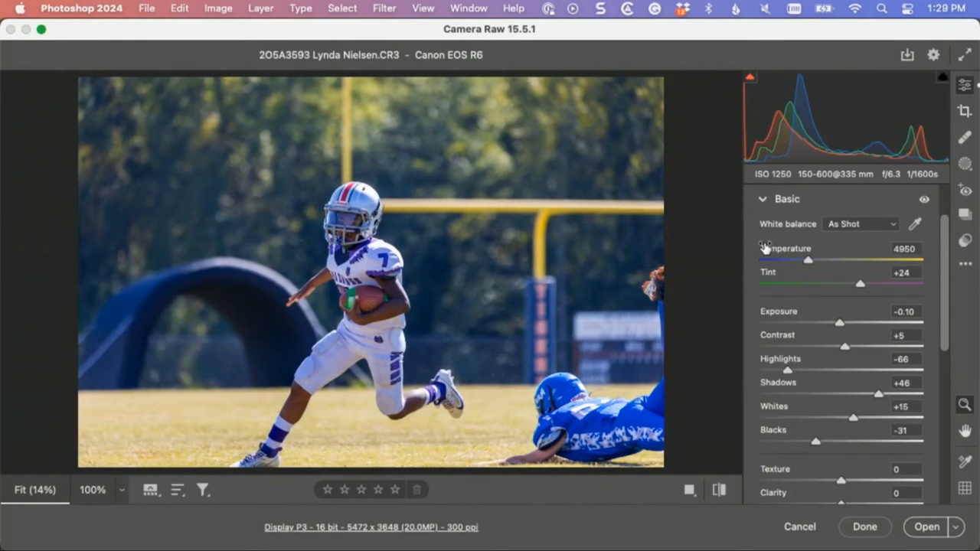
{"action": "mouse_move", "coordinate": [784, 249]}
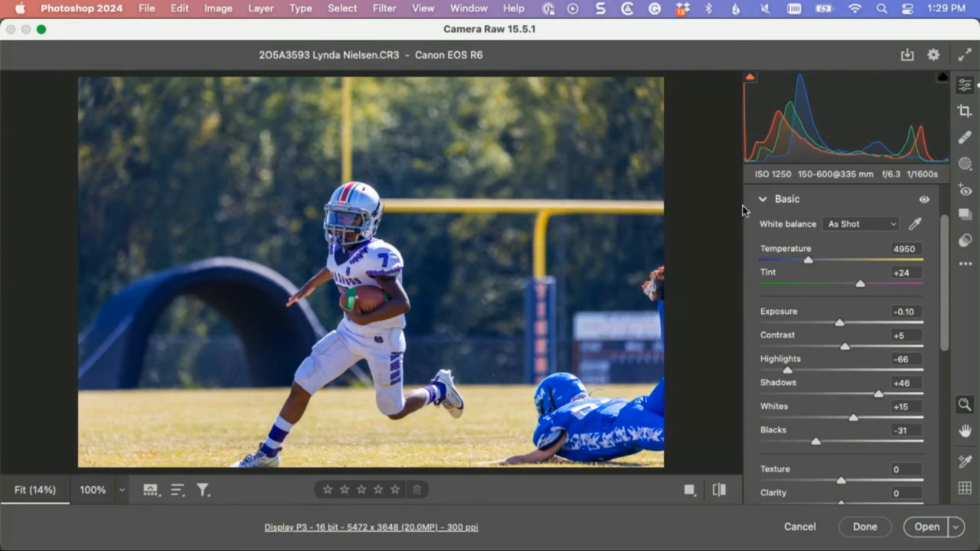
{"action": "mouse_move", "coordinate": [377, 273]}
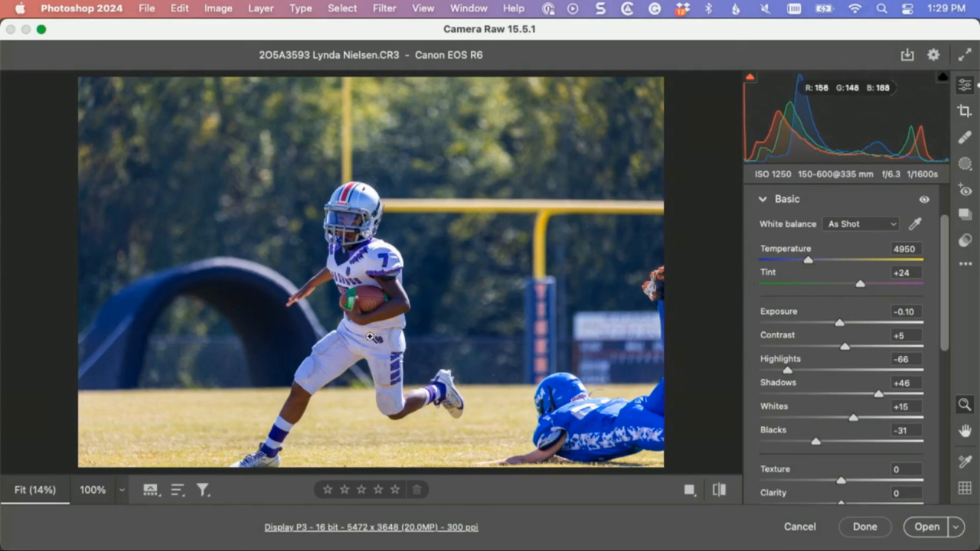
- Warm the temperature to about 6150 and lower the tint to +6
{"action": "left_click_drag", "start_coordinate": [809, 260], "coordinate": [830, 261]}
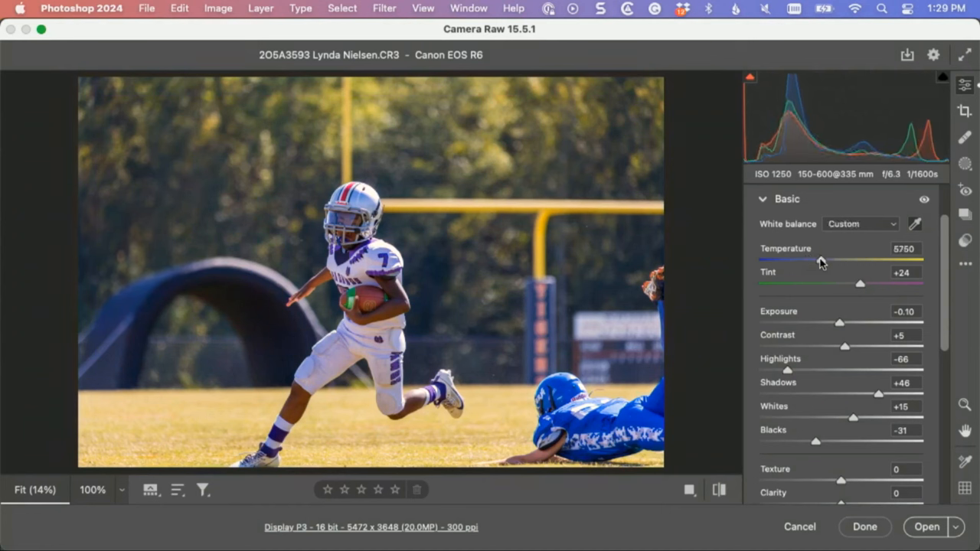
{"action": "left_click_drag", "start_coordinate": [800, 260], "coordinate": [824, 260]}
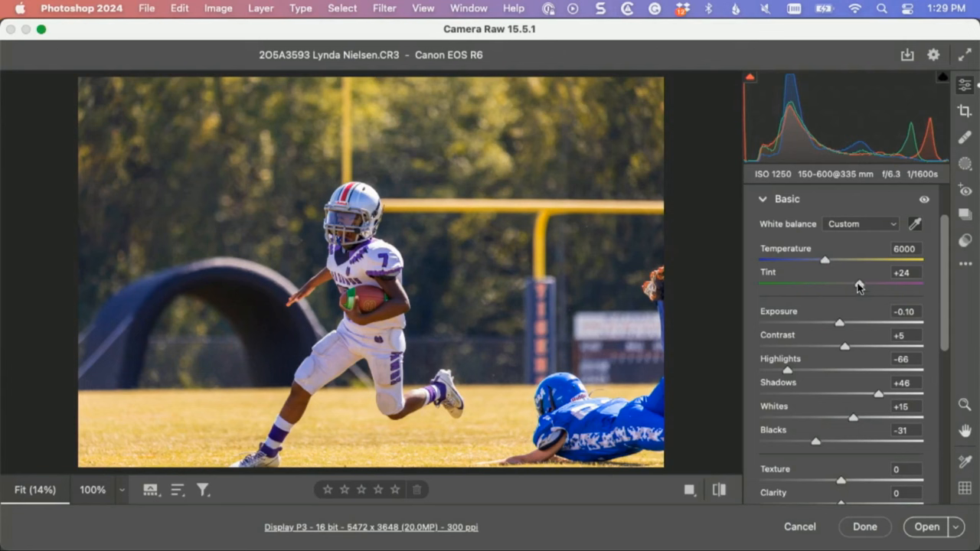
{"action": "left_click_drag", "start_coordinate": [858, 283], "coordinate": [845, 284]}
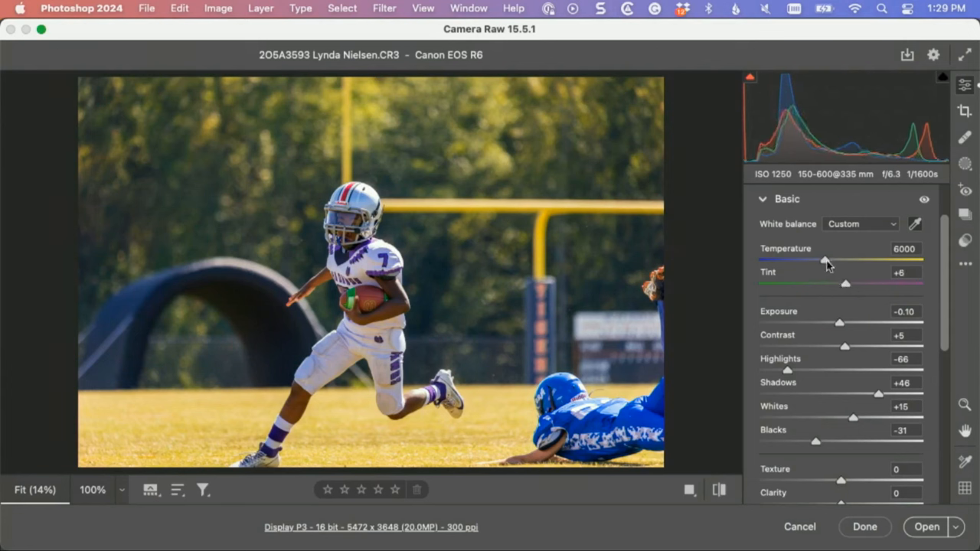
{"action": "left_click_drag", "start_coordinate": [826, 259], "coordinate": [829, 259]}
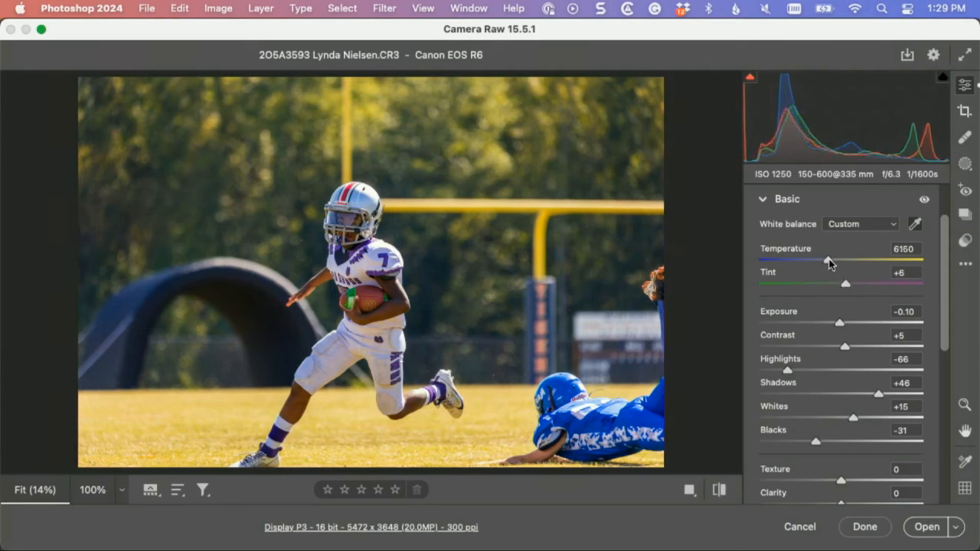
{"action": "left_click_drag", "start_coordinate": [827, 260], "coordinate": [830, 260]}
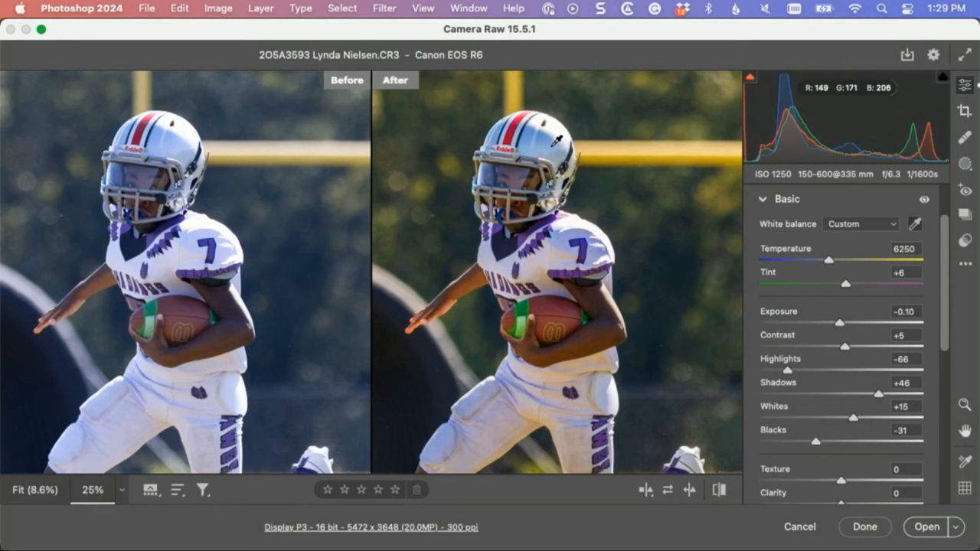
{"action": "mouse_move", "coordinate": [178, 147]}
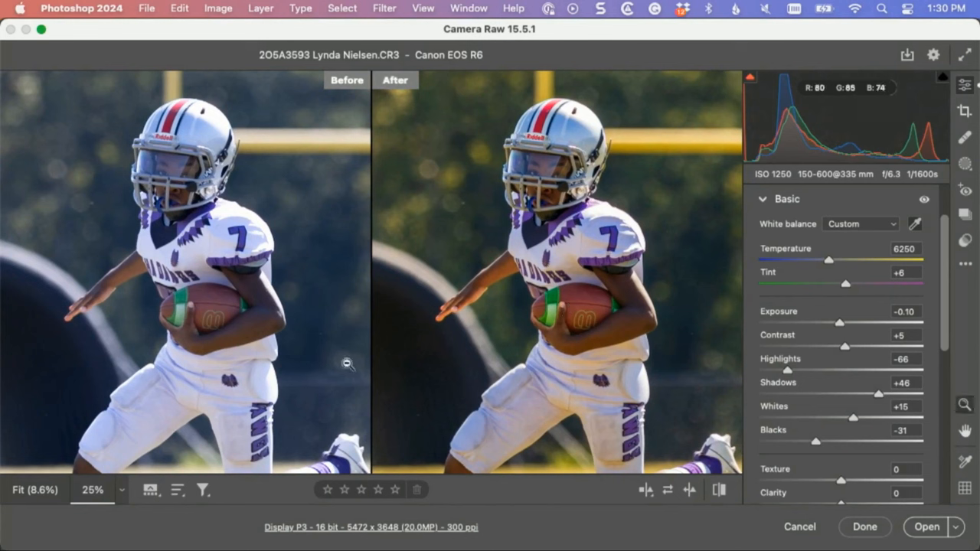
{"action": "mouse_move", "coordinate": [580, 228]}
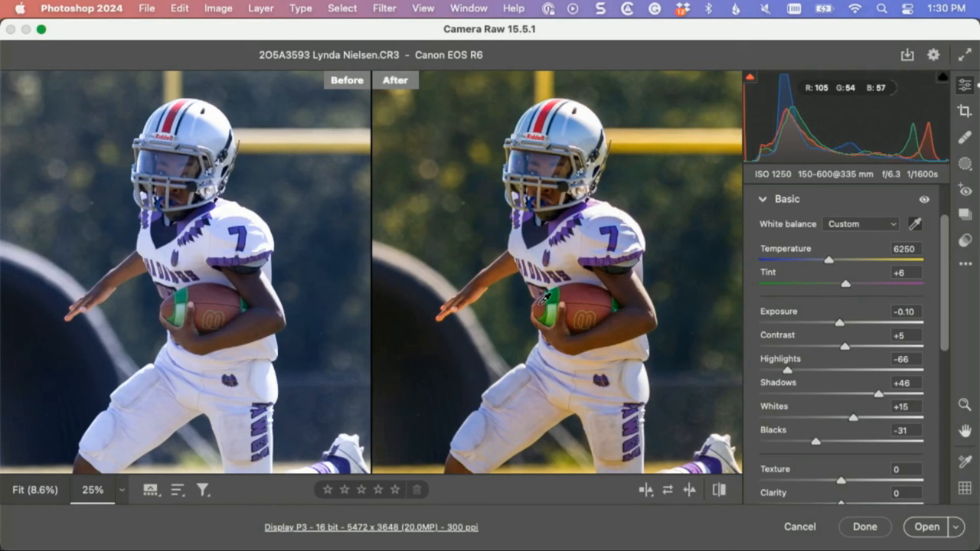
{"action": "mouse_move", "coordinate": [788, 388]}
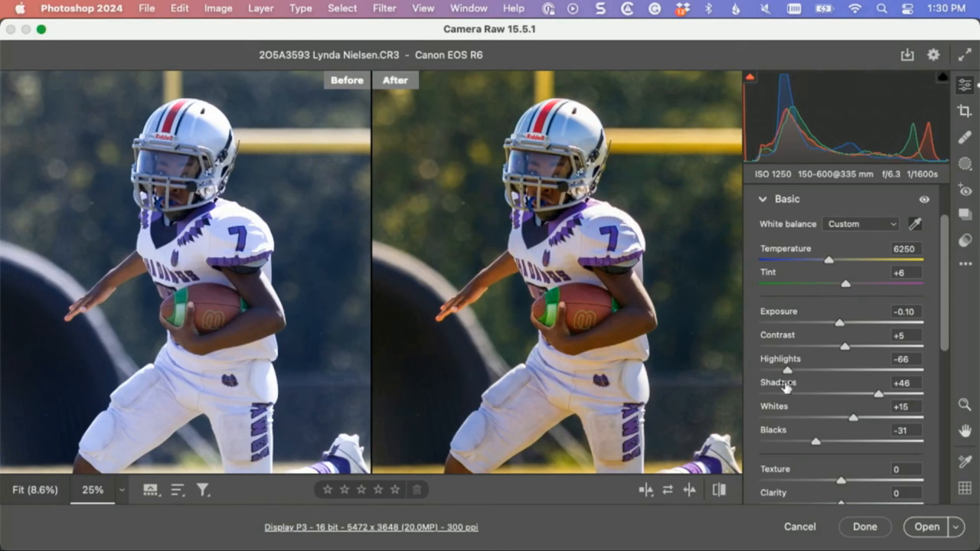
- Lift the Shadows slider from +46 to +75 to brighten the dark areas
{"action": "left_click_drag", "start_coordinate": [880, 395], "coordinate": [898, 395]}
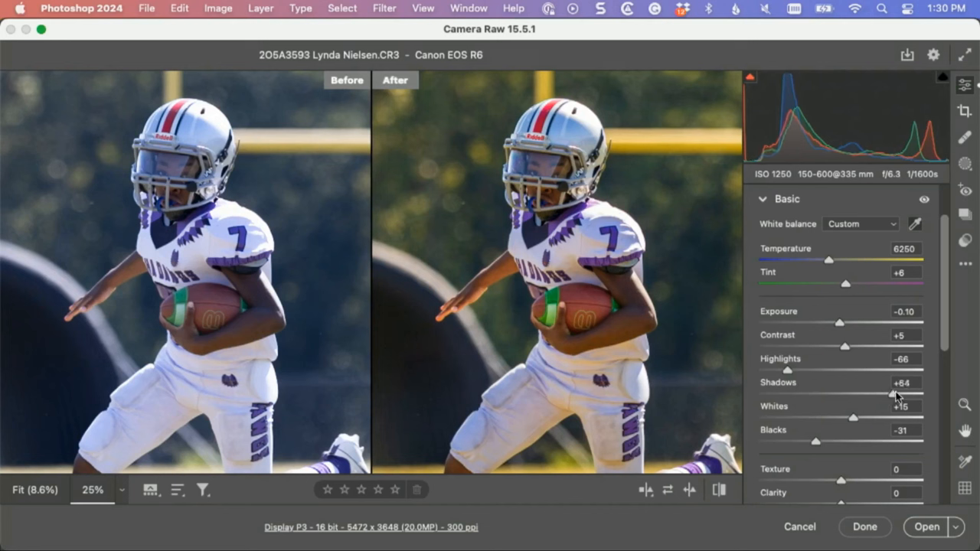
{"action": "left_click_drag", "start_coordinate": [889, 396], "coordinate": [911, 395]}
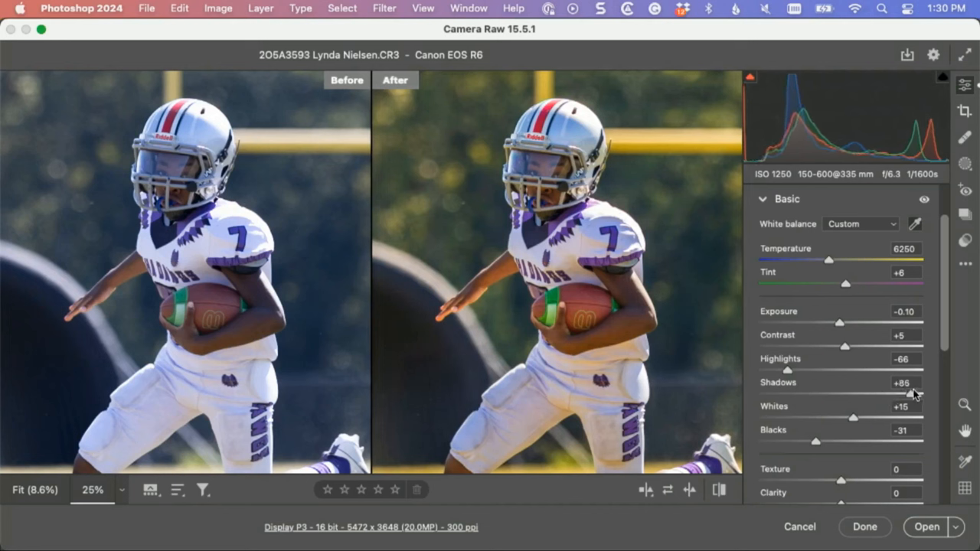
{"action": "left_click_drag", "start_coordinate": [931, 396], "coordinate": [922, 395]}
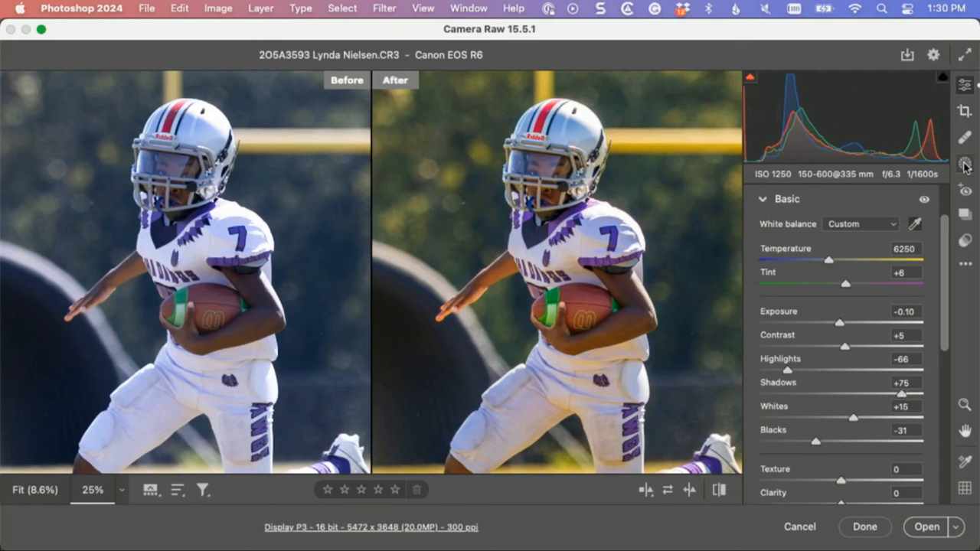
- Brush a mask over the runner's face with +0.40 exposure and +8 shadows, then show the full photo
{"action": "left_click", "coordinate": [965, 162]}
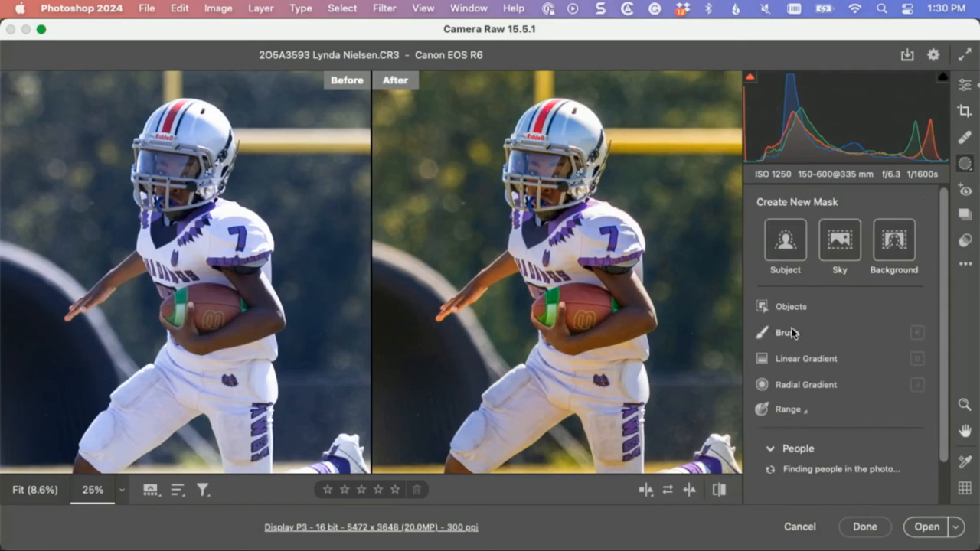
{"action": "left_click", "coordinate": [784, 332]}
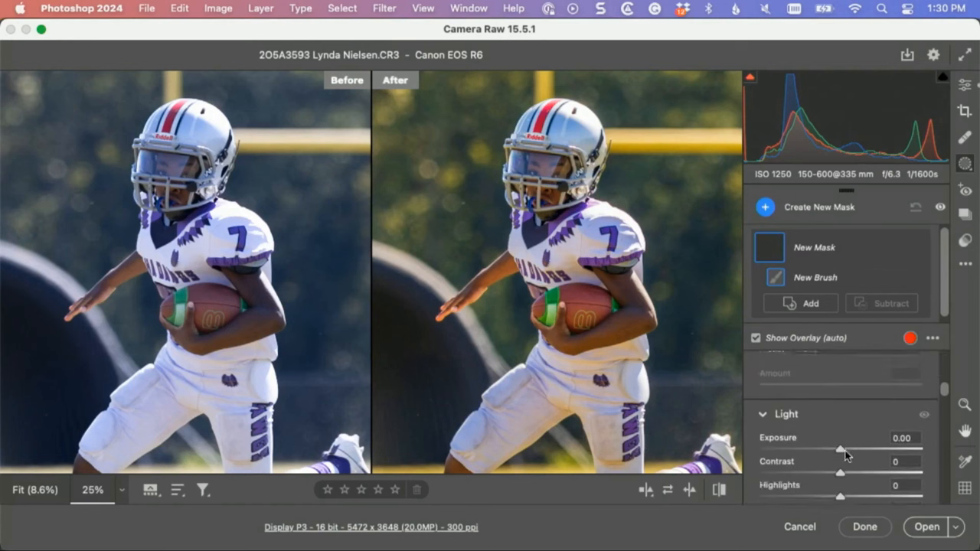
{"action": "left_click_drag", "start_coordinate": [841, 438], "coordinate": [846, 427]}
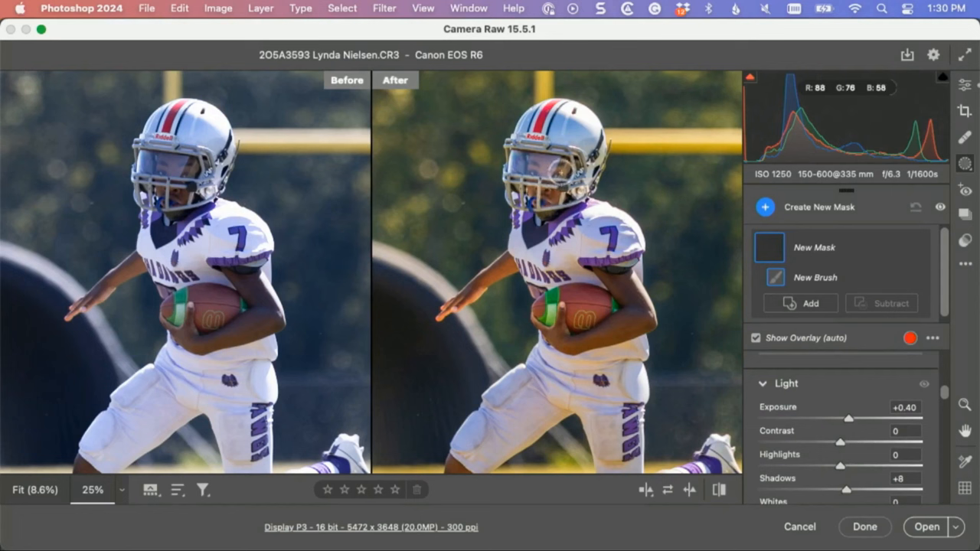
{"action": "left_click", "coordinate": [552, 171]}
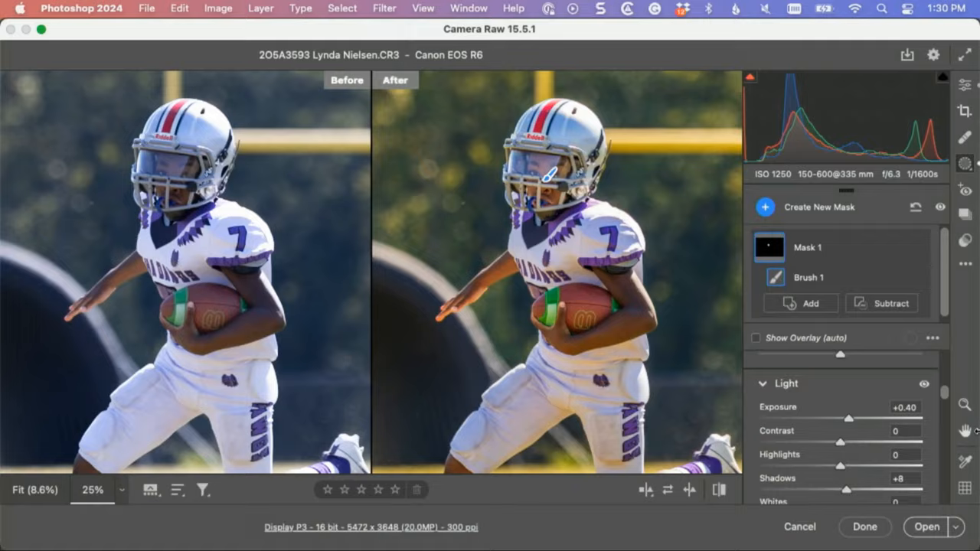
{"action": "left_click", "coordinate": [92, 490]}
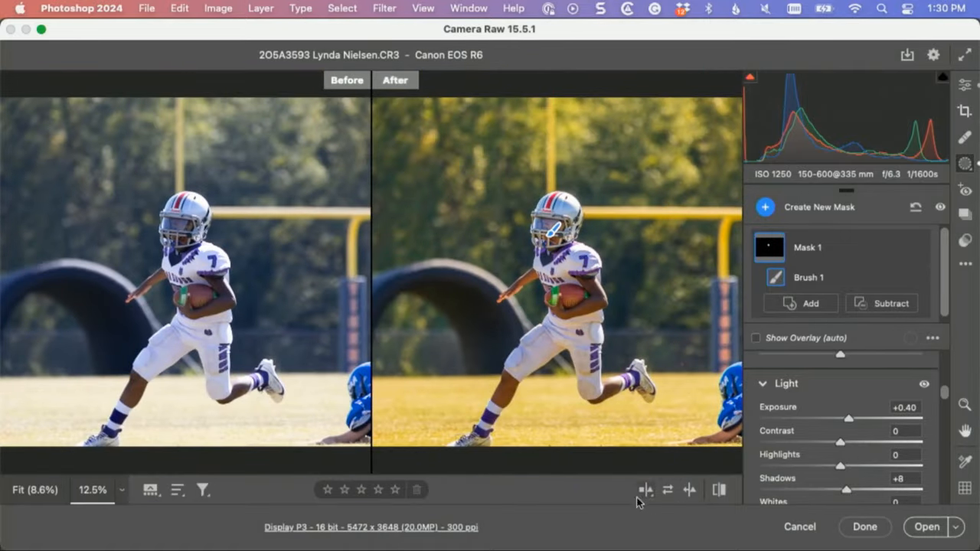
{"action": "left_click", "coordinate": [645, 490]}
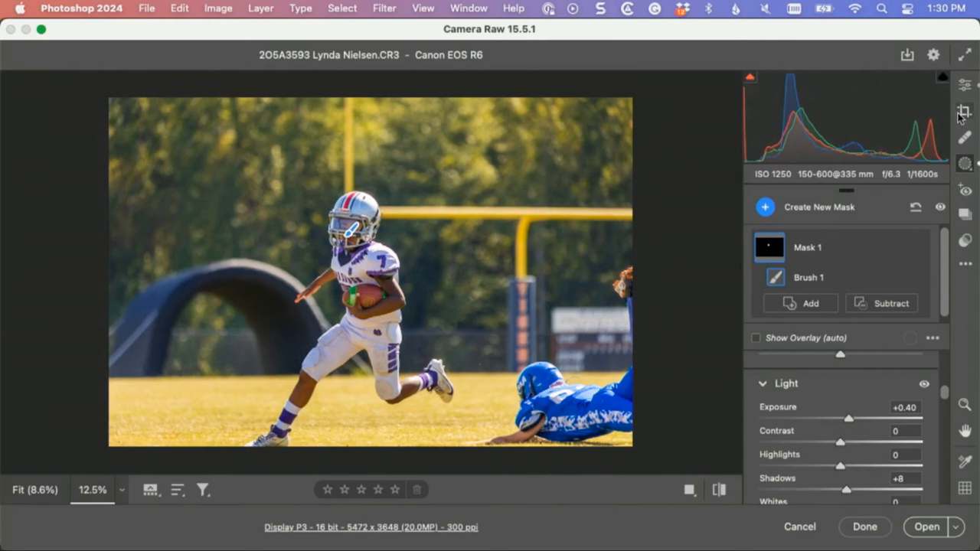
- Crop the photo tighter around the runner to 4470 × 2980 pixels
{"action": "left_click", "coordinate": [965, 110]}
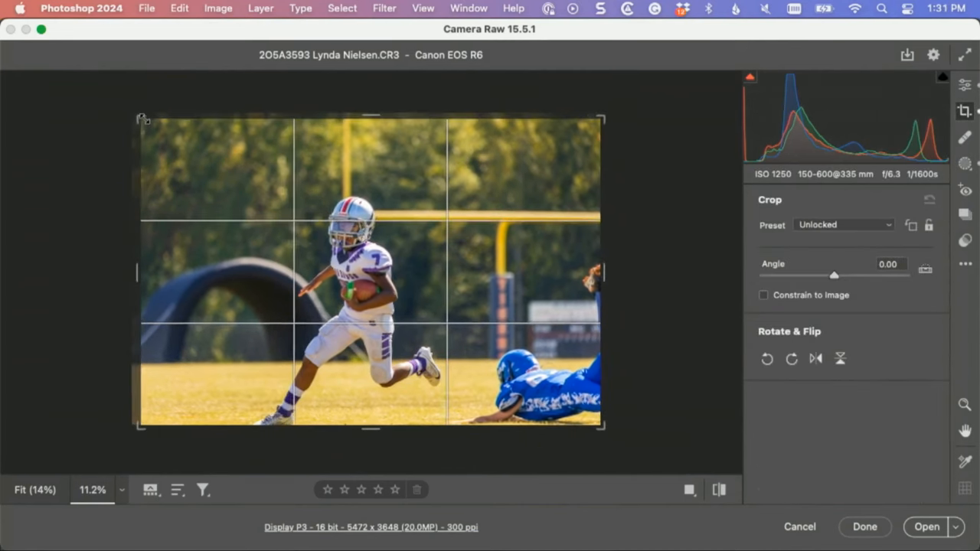
{"action": "left_click_drag", "start_coordinate": [141, 120], "coordinate": [170, 136]}
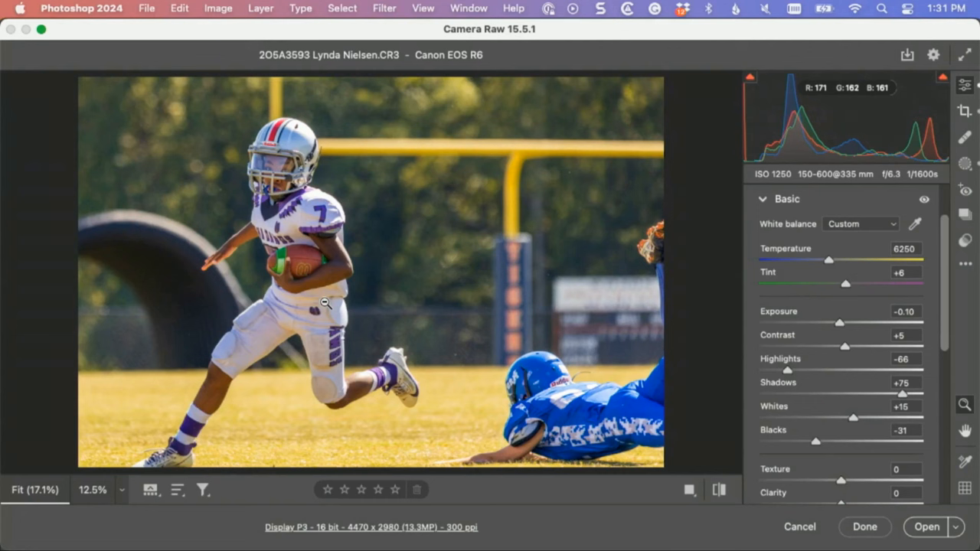
- Select Subject mask on the runner with exposure +0.30 and shadows +28, then open in Photoshop
{"action": "left_click", "coordinate": [965, 165]}
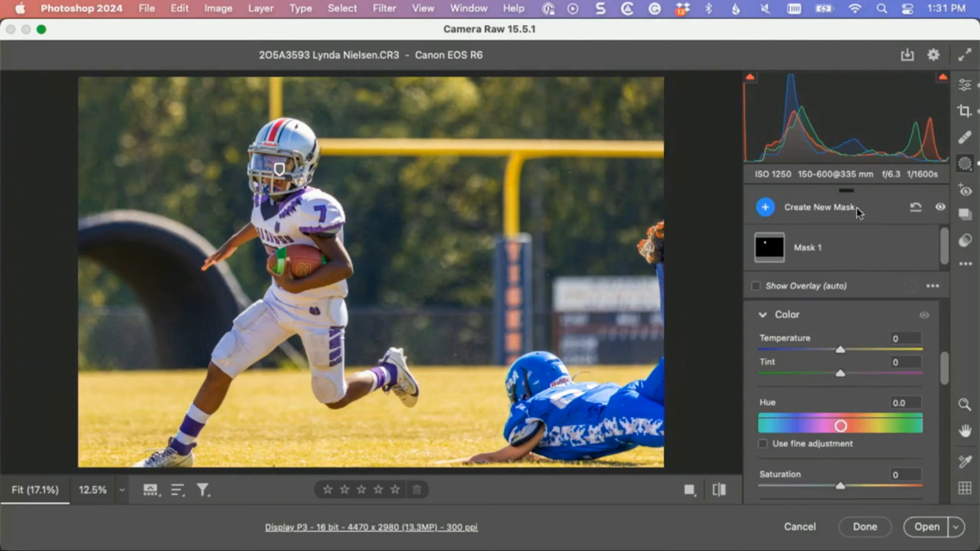
{"action": "left_click", "coordinate": [765, 207]}
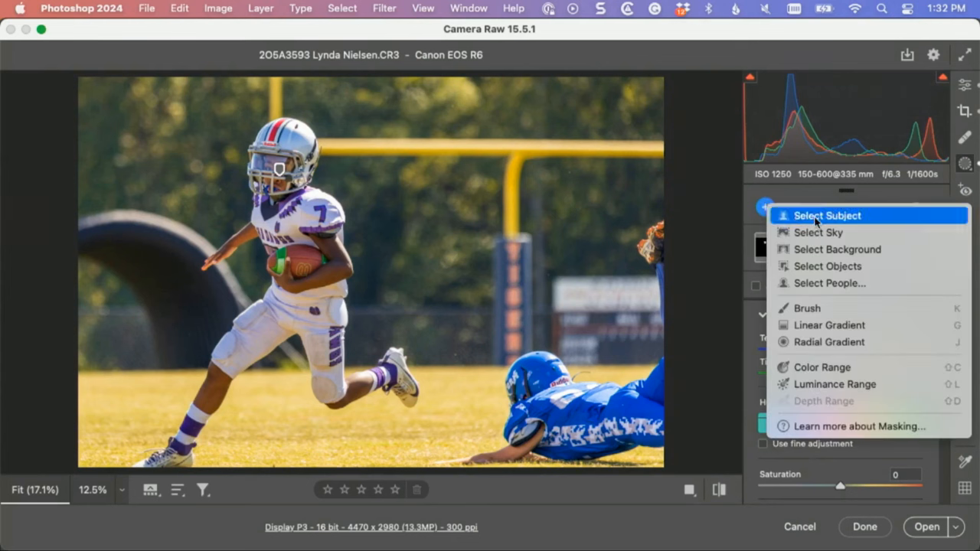
{"action": "left_click", "coordinate": [827, 215]}
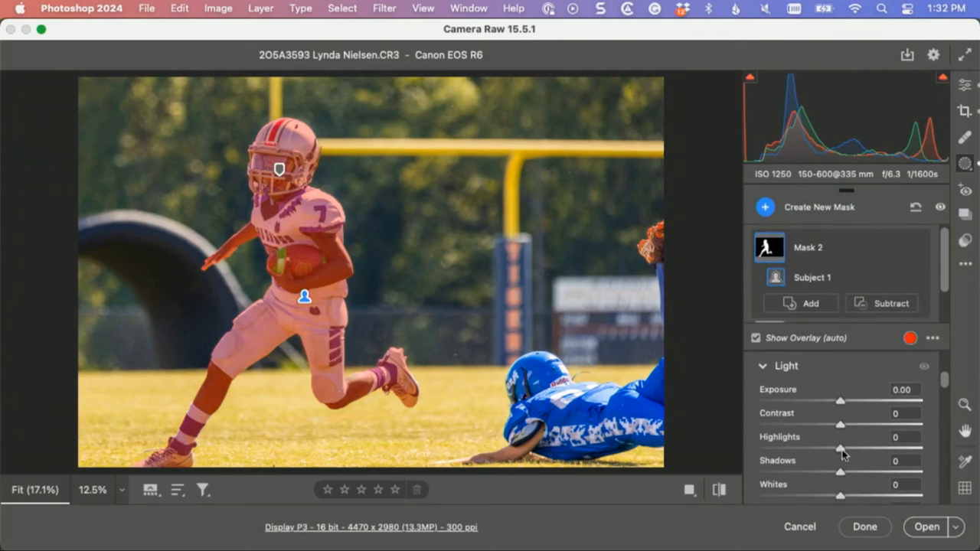
{"action": "left_click_drag", "start_coordinate": [840, 471], "coordinate": [885, 471]}
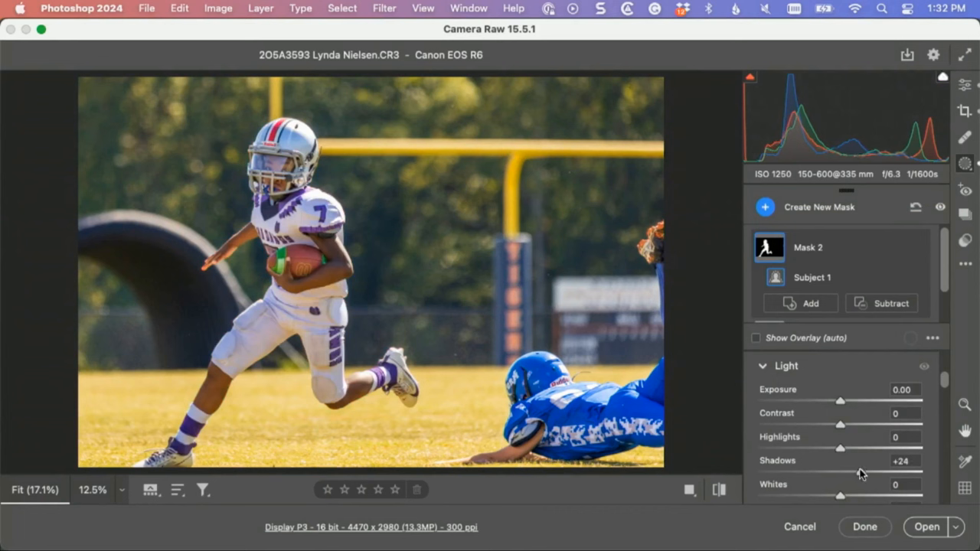
{"action": "left_click_drag", "start_coordinate": [839, 402], "coordinate": [846, 401]}
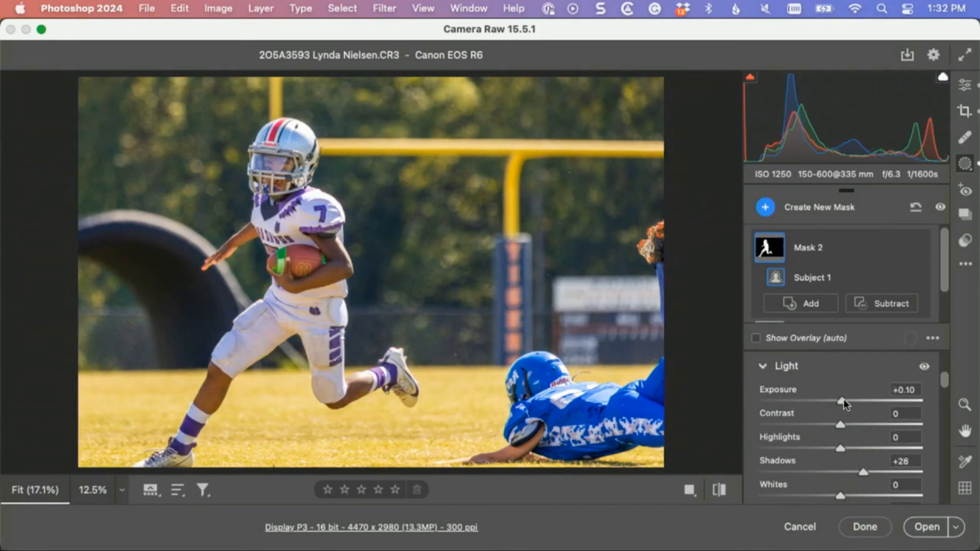
{"action": "left_click_drag", "start_coordinate": [842, 405], "coordinate": [854, 404]}
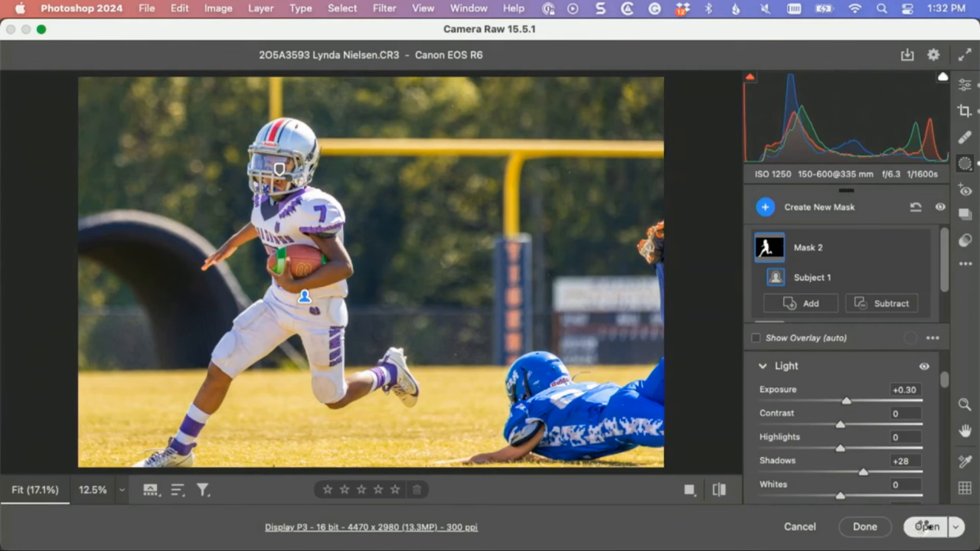
{"action": "left_click", "coordinate": [927, 527]}
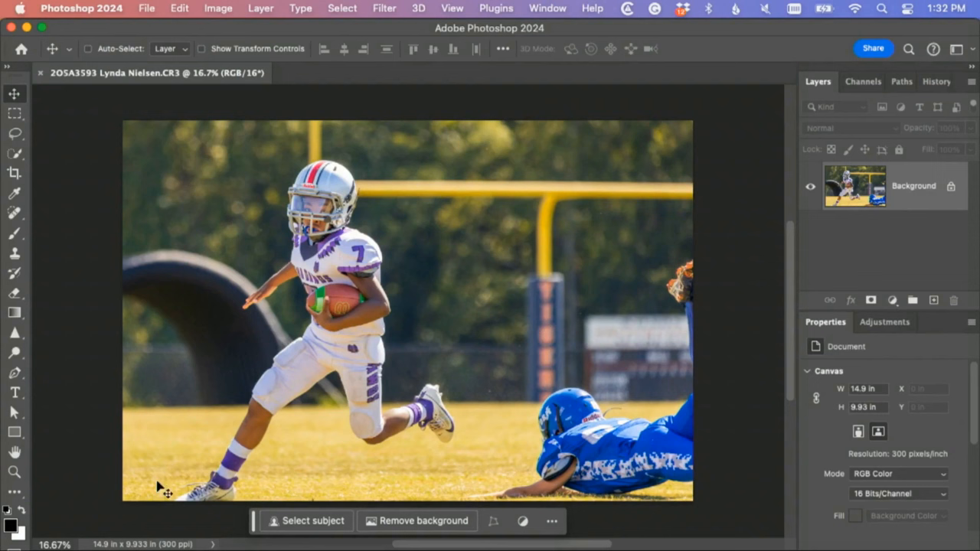
{"action": "mouse_move", "coordinate": [193, 178]}
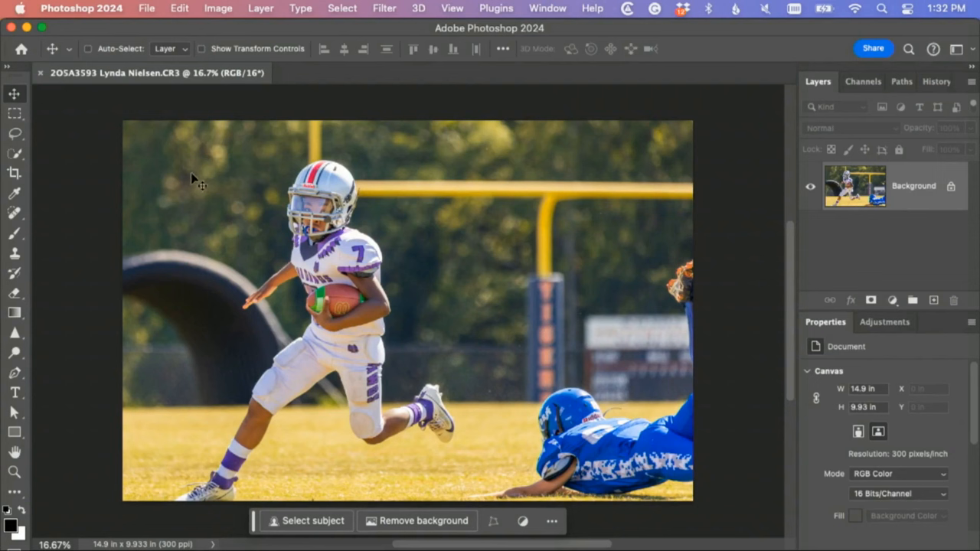
- Set the Crop fill to Generative Expand and extend the frame past the left and bottom edges
{"action": "left_click", "coordinate": [14, 173]}
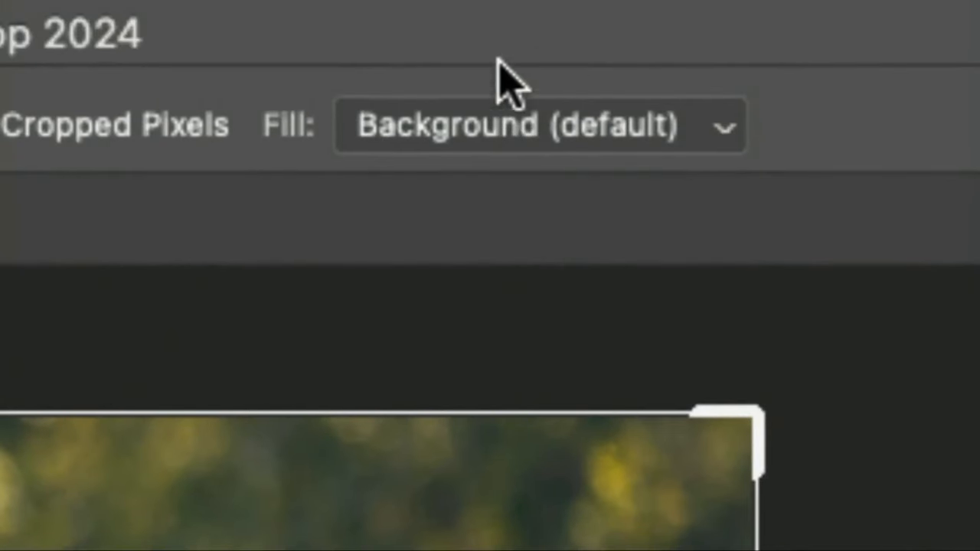
{"action": "left_click", "coordinate": [536, 126]}
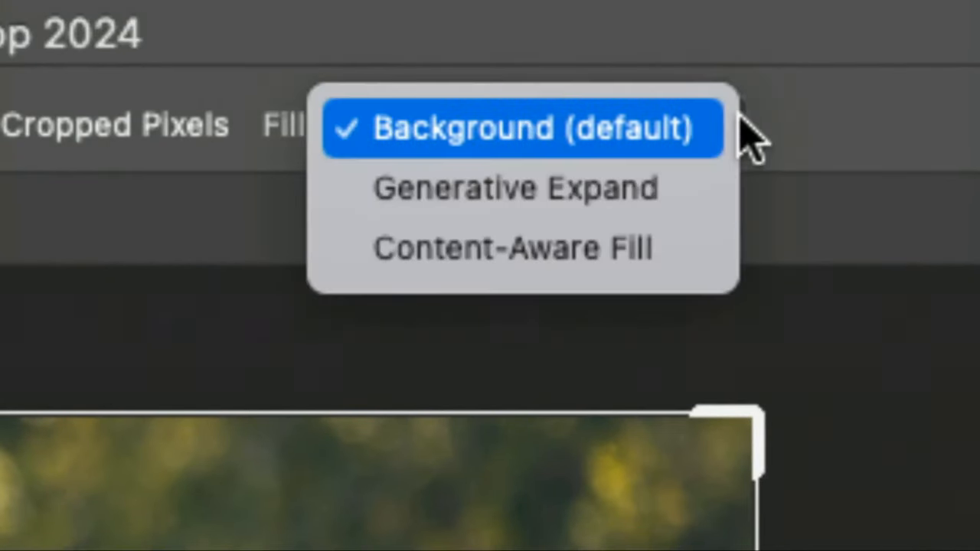
{"action": "left_click", "coordinate": [516, 186]}
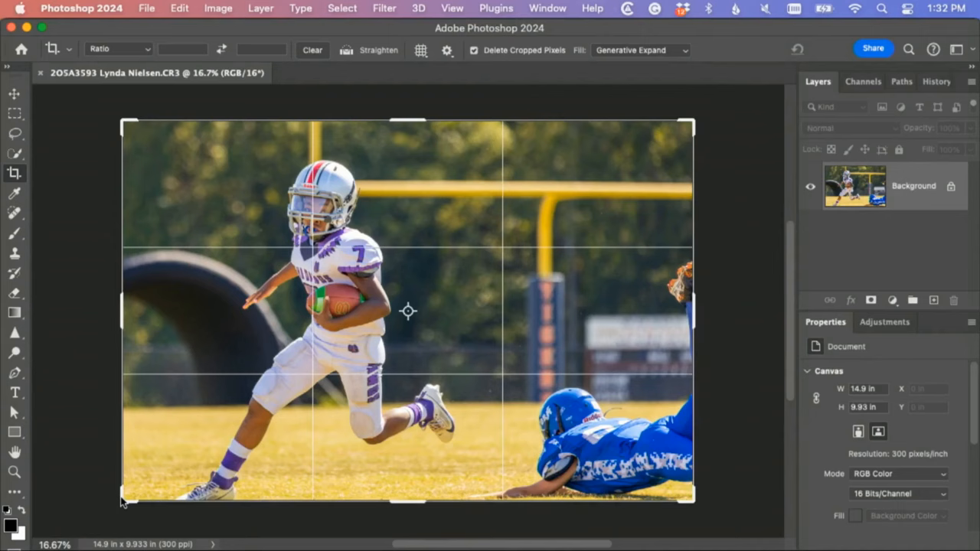
{"action": "left_click_drag", "start_coordinate": [123, 502], "coordinate": [107, 513]}
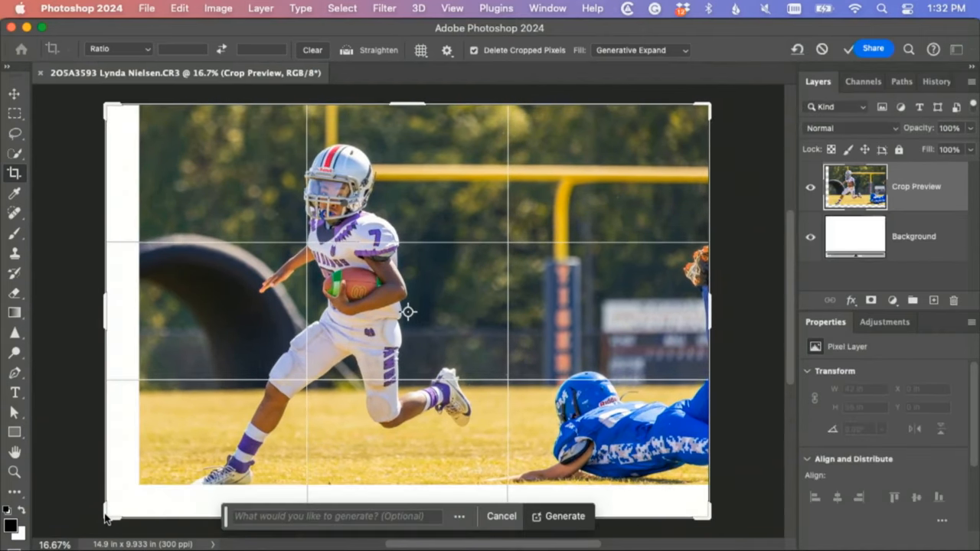
- Generate matching scenery to fill the added left and bottom area
{"action": "left_click", "coordinate": [559, 516]}
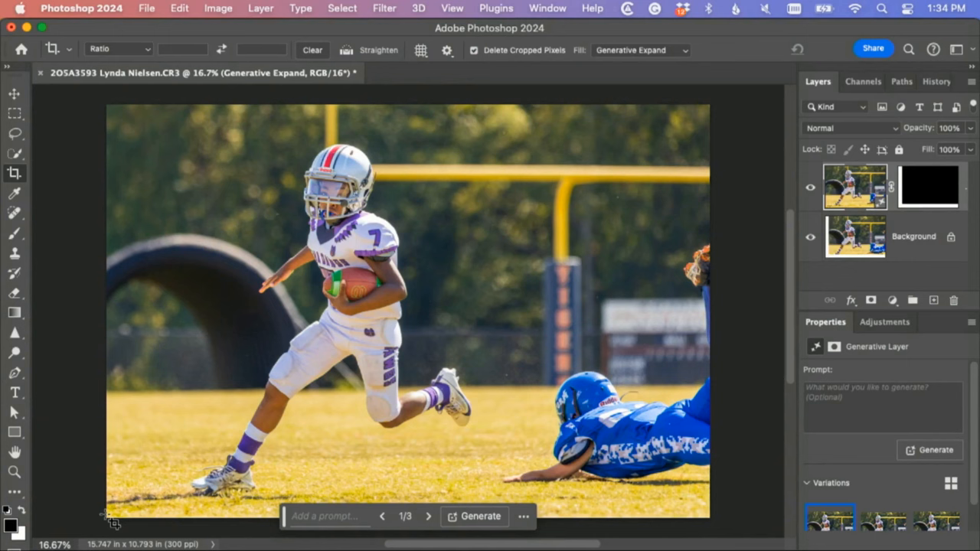
{"action": "mouse_move", "coordinate": [631, 386]}
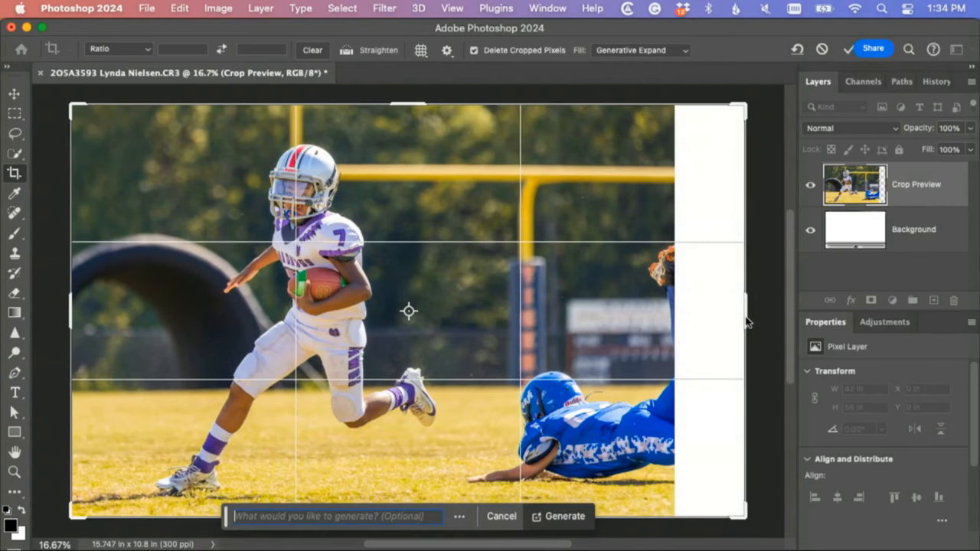
- Generate content for the widened right side, completing the diving player's legs
{"action": "left_click", "coordinate": [565, 517]}
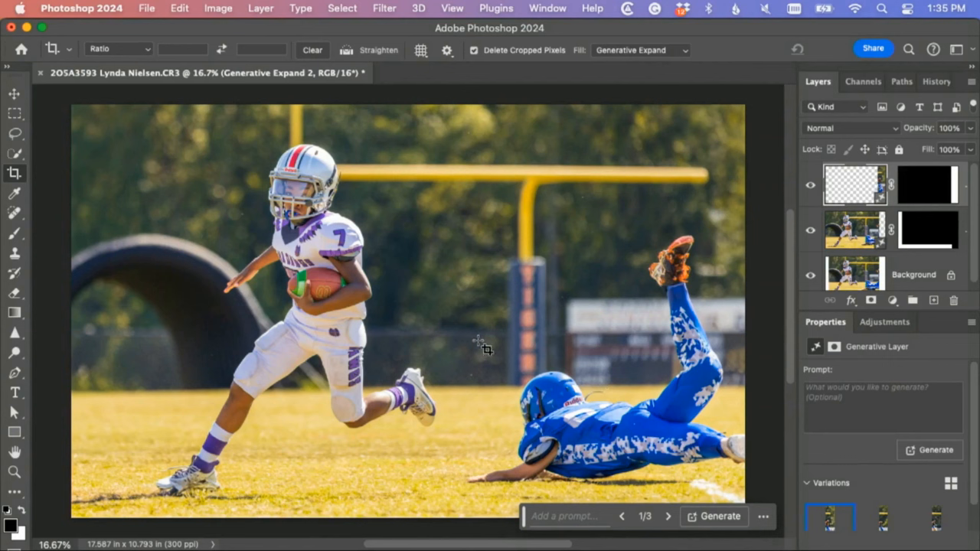
{"action": "mouse_move", "coordinate": [69, 110]}
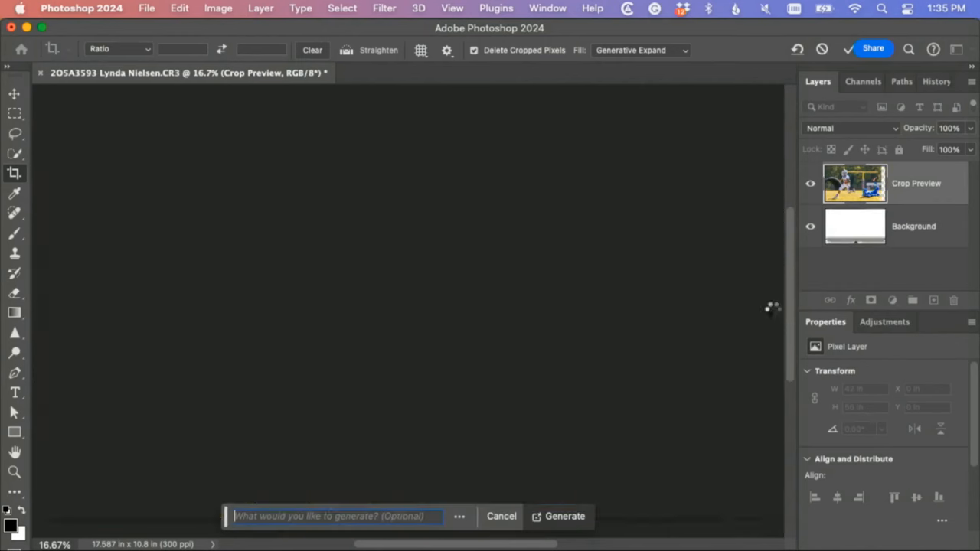
- Generate the new right edge and compare its three variations
{"action": "left_click", "coordinate": [564, 516]}
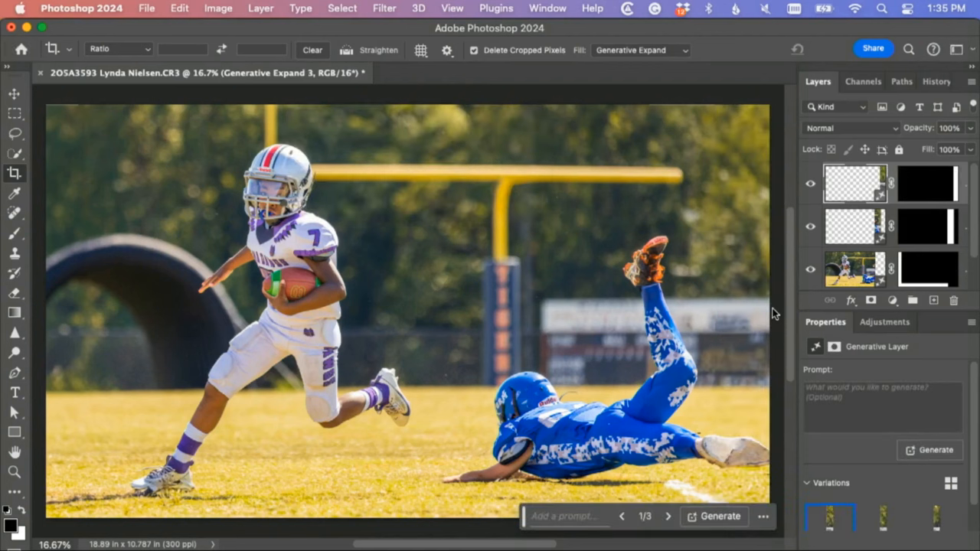
{"action": "left_click", "coordinate": [883, 517]}
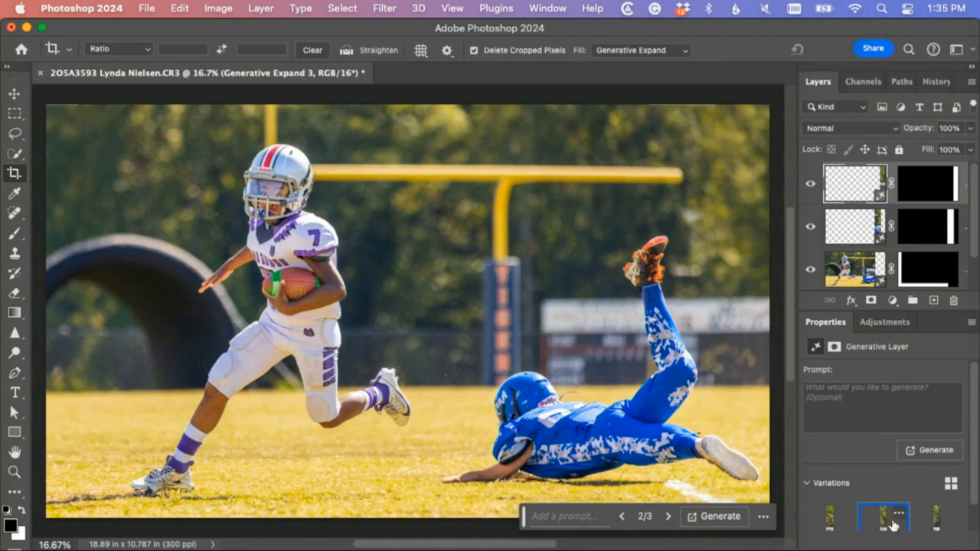
{"action": "left_click", "coordinate": [934, 518]}
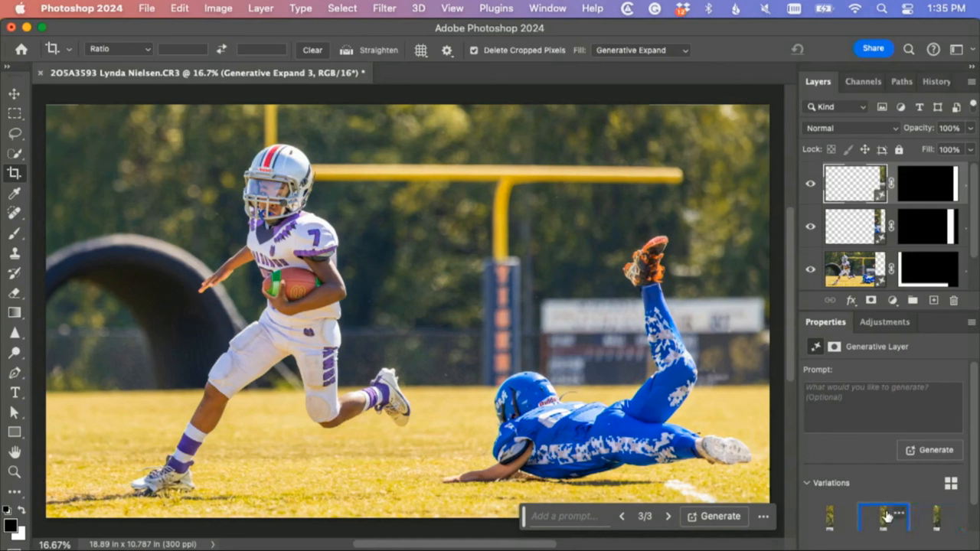
{"action": "left_click", "coordinate": [622, 516]}
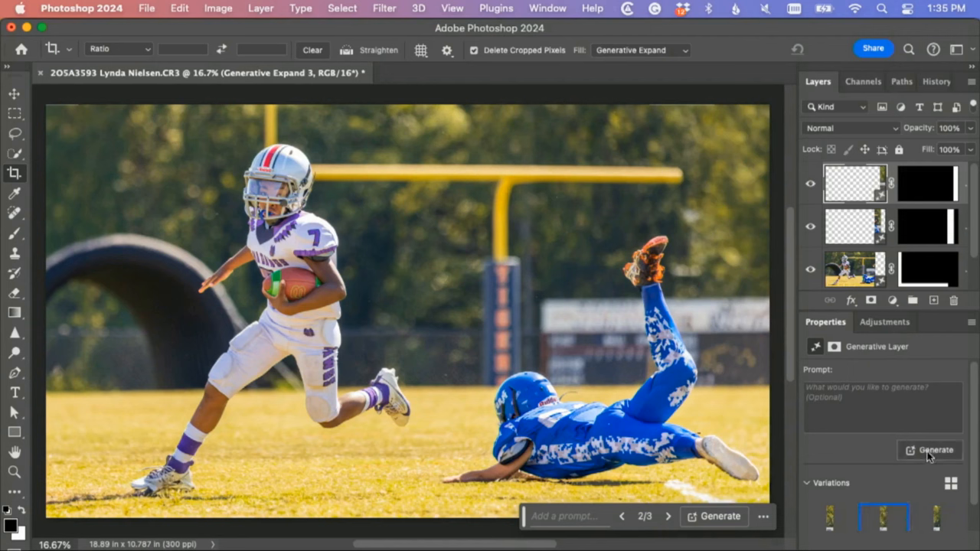
- Generate three more variations, settle on the first, and bring up the Layers panel menu
{"action": "left_click", "coordinate": [929, 450]}
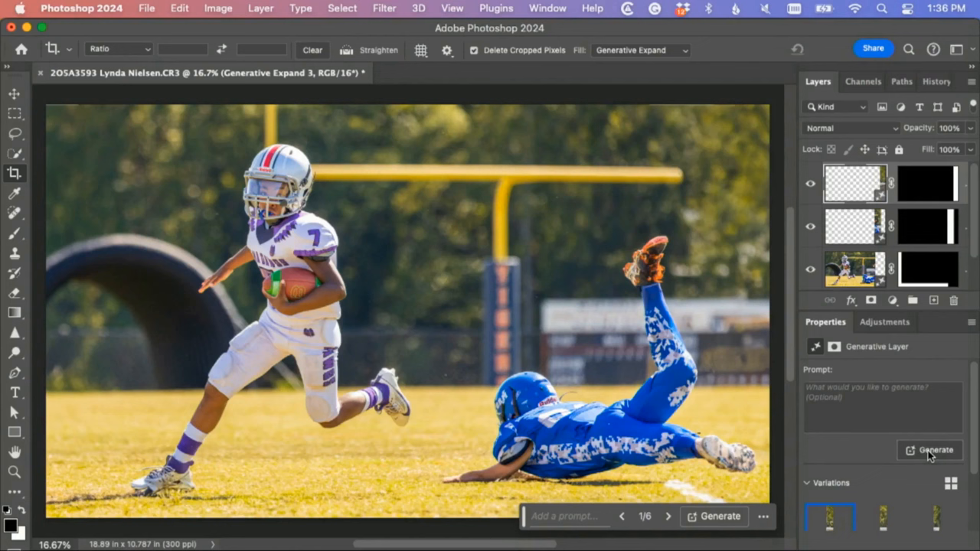
{"action": "left_click", "coordinate": [882, 518]}
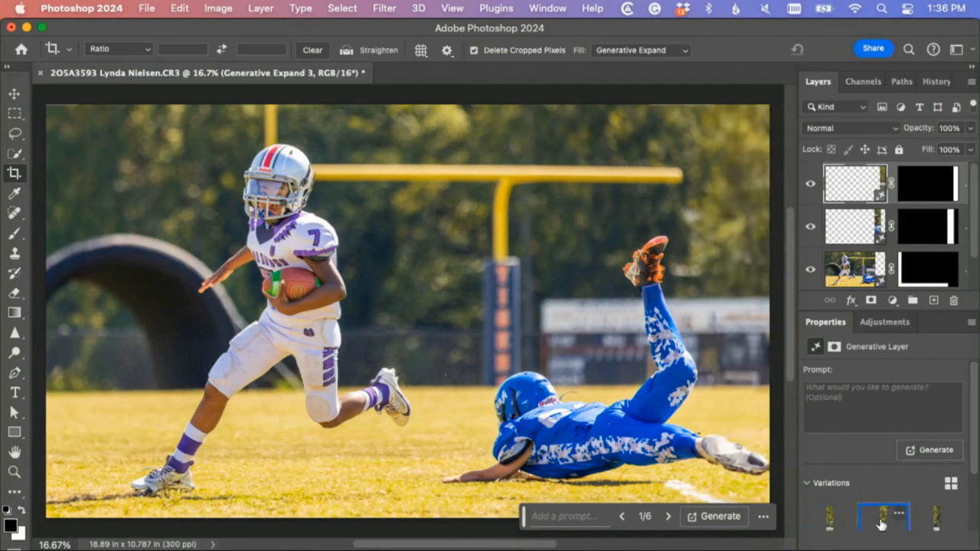
{"action": "left_click", "coordinate": [935, 520]}
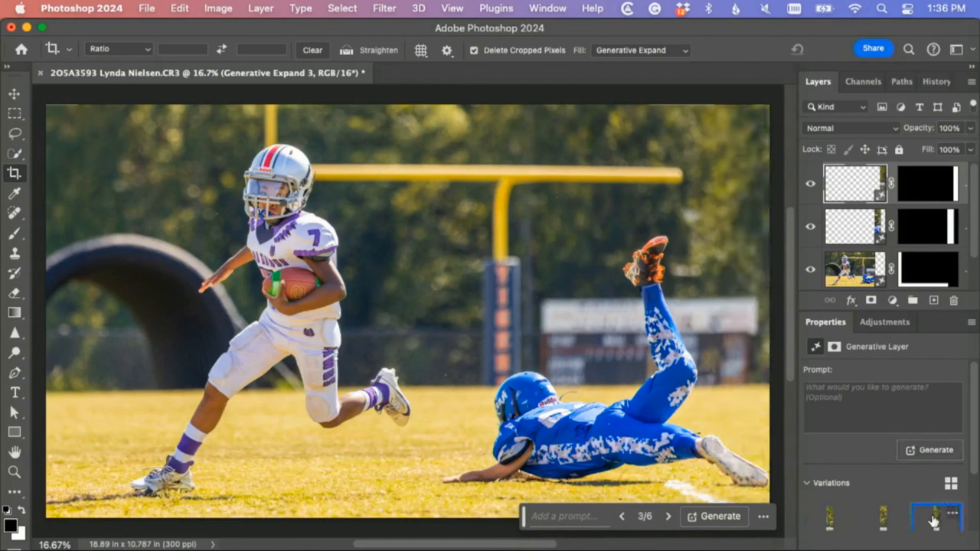
{"action": "left_click", "coordinate": [830, 519]}
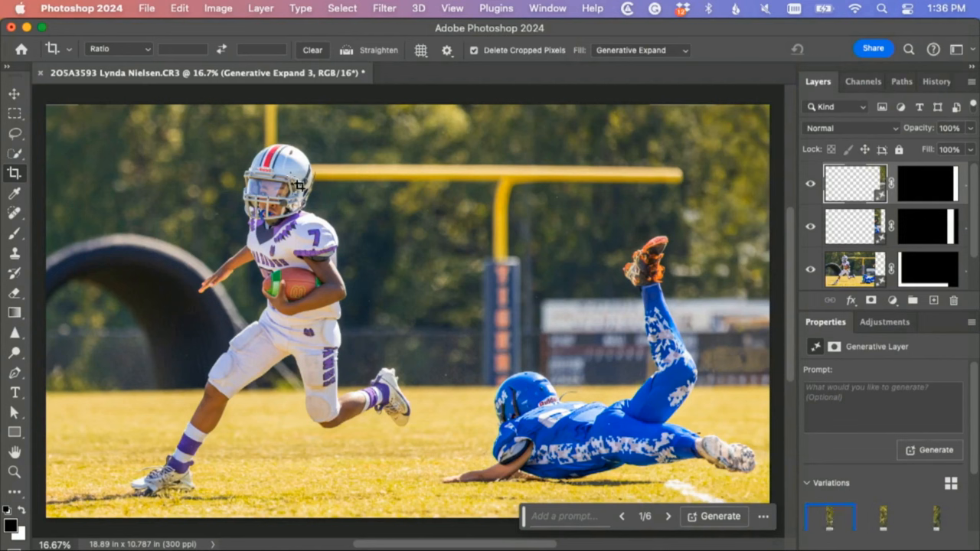
{"action": "left_click", "coordinate": [13, 94]}
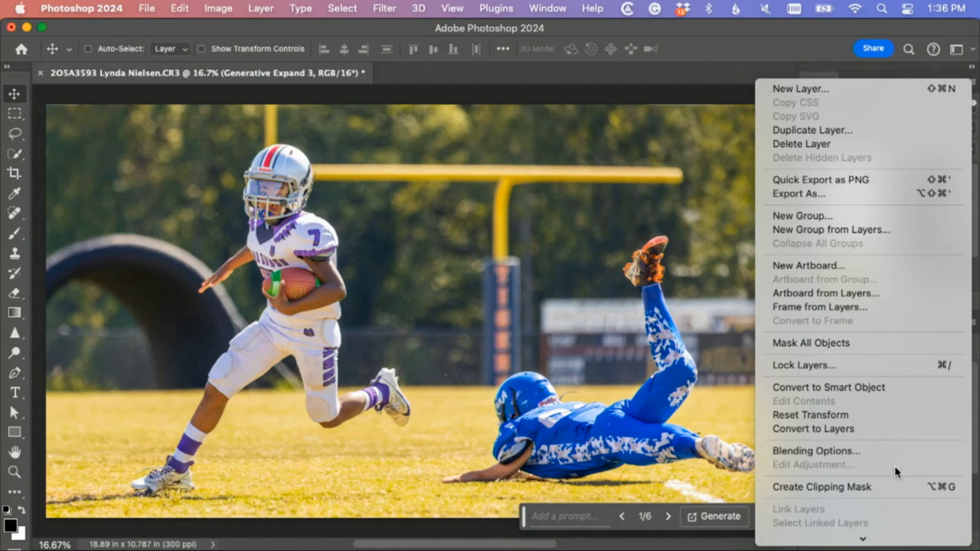
- Apply a Camera Raw Filter vignette of -9 to darken the flattened image's edges
{"action": "scroll", "scroll_direction": "down", "scroll_amount": 3}
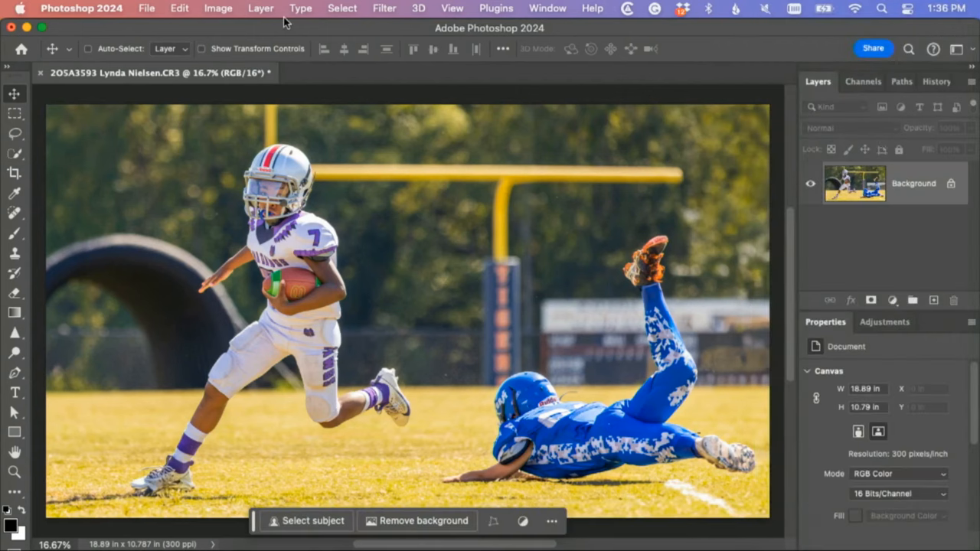
{"action": "mouse_move", "coordinate": [349, 10]}
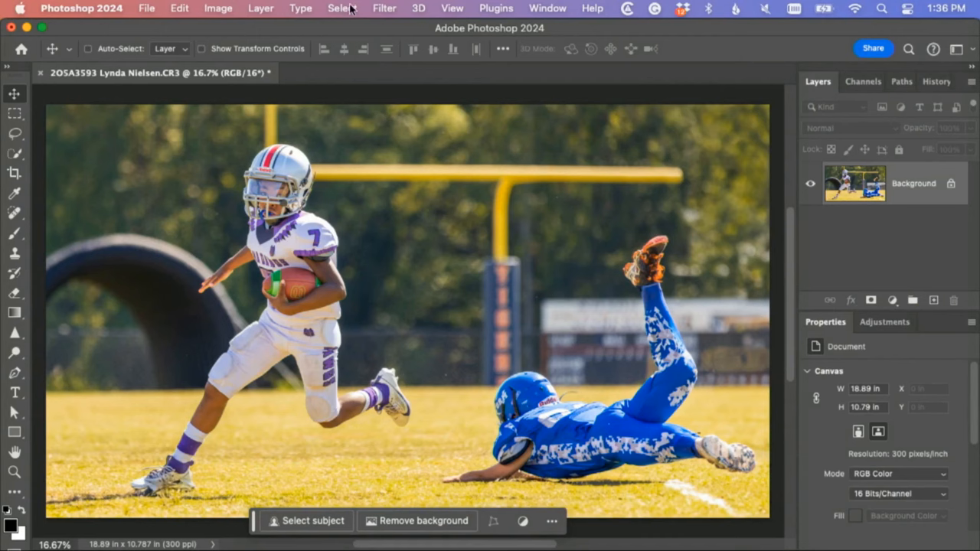
{"action": "left_click", "coordinate": [384, 9]}
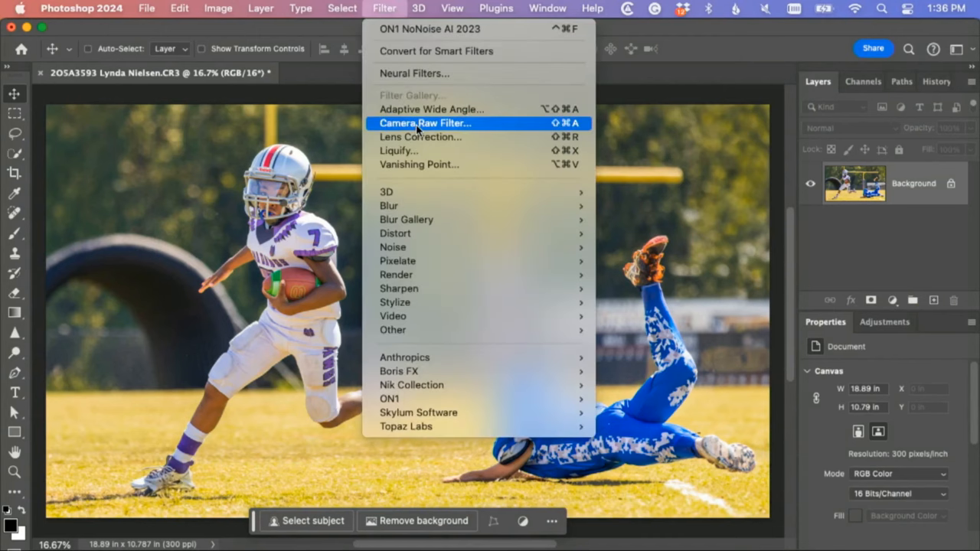
{"action": "left_click", "coordinate": [426, 123]}
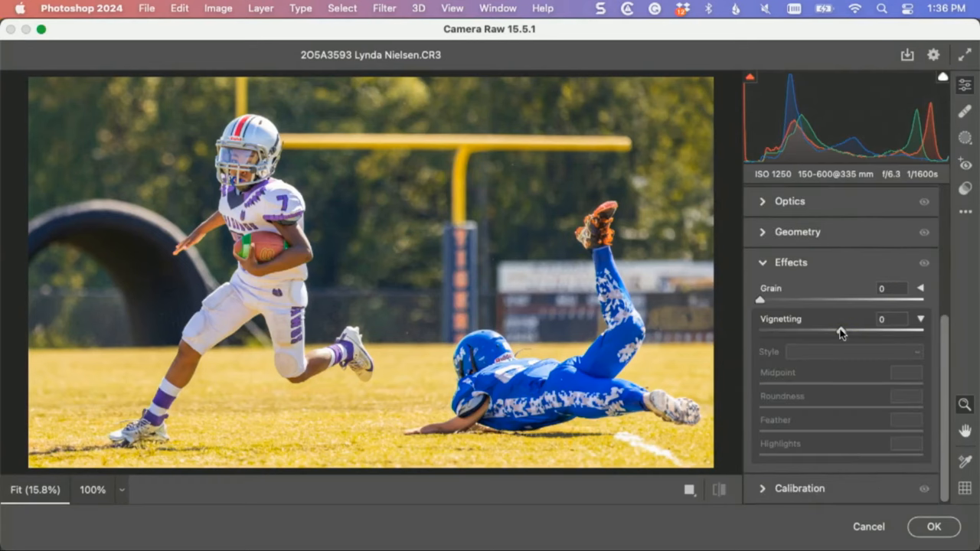
{"action": "left_click_drag", "start_coordinate": [870, 331], "coordinate": [839, 331]}
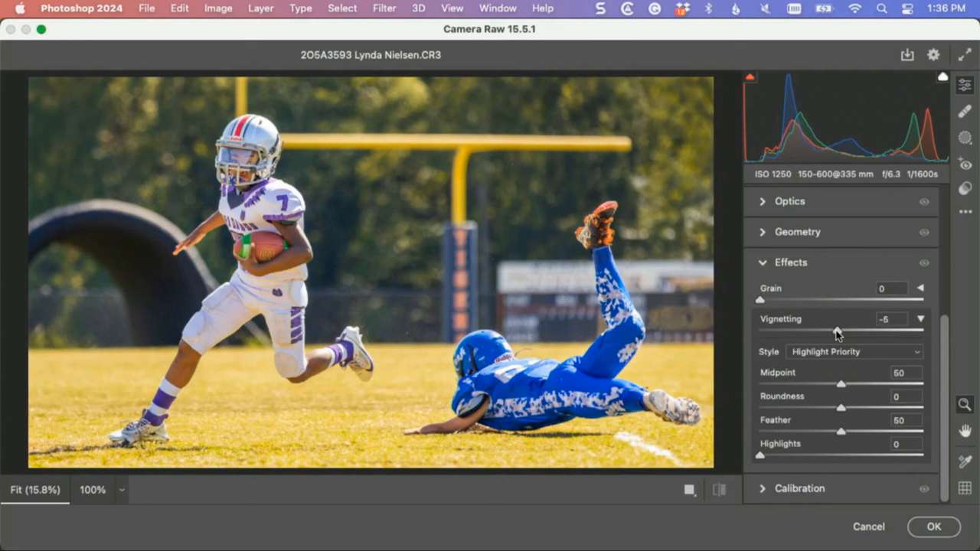
{"action": "left_click_drag", "start_coordinate": [841, 331], "coordinate": [833, 331]}
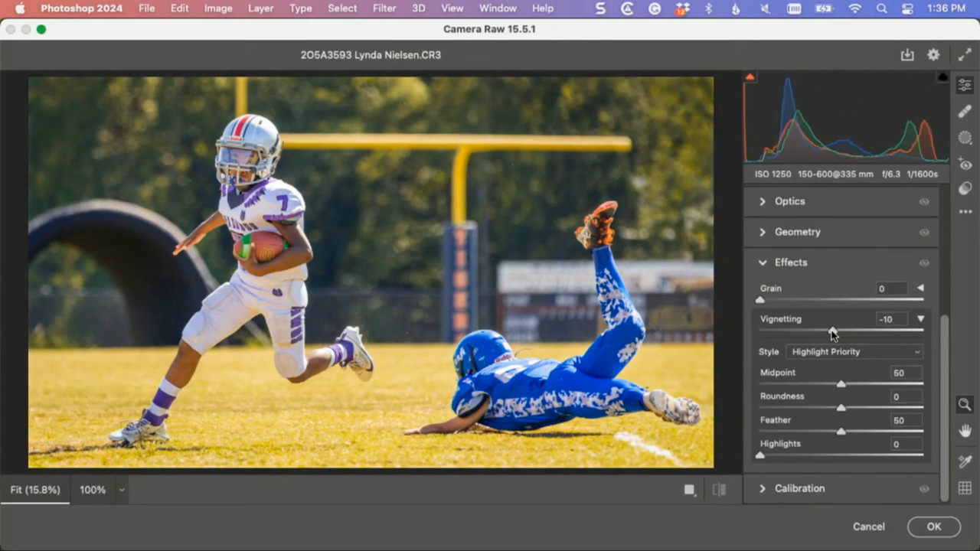
{"action": "left_click_drag", "start_coordinate": [834, 334], "coordinate": [840, 334]}
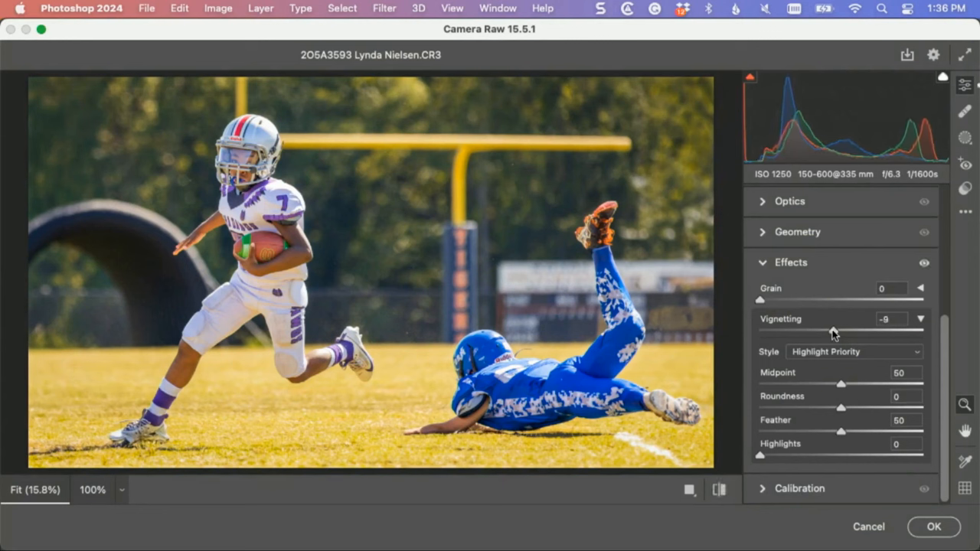
{"action": "left_click", "coordinate": [924, 263]}
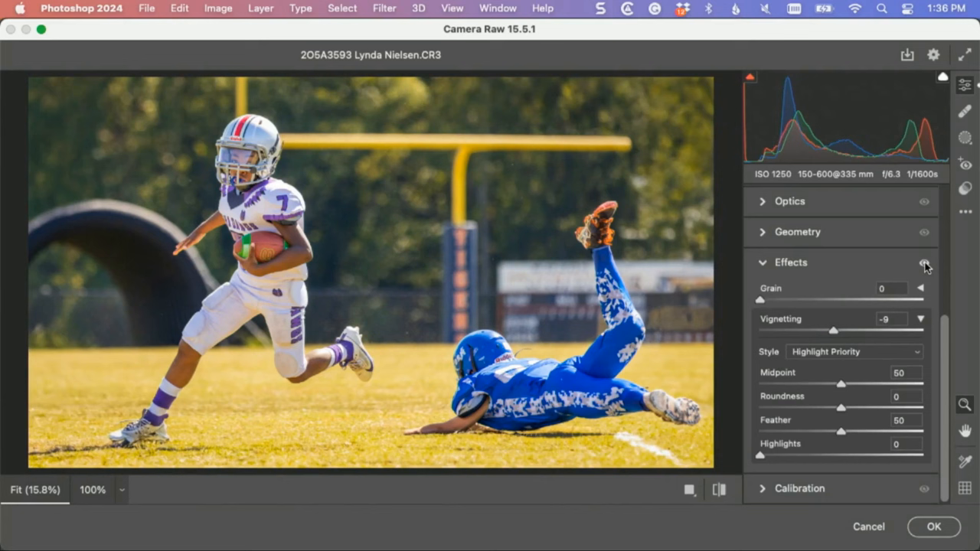
{"action": "mouse_move", "coordinate": [925, 263]}
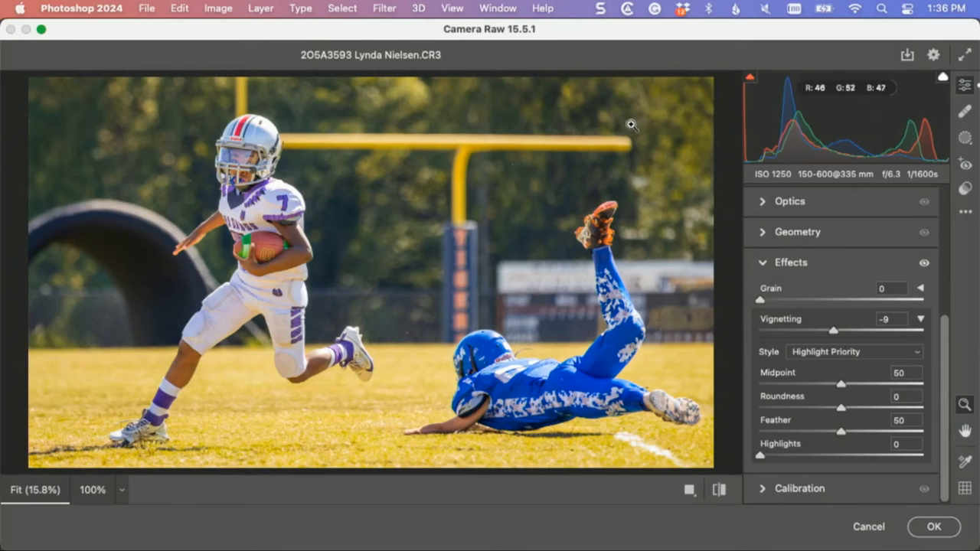
{"action": "left_click", "coordinate": [934, 527]}
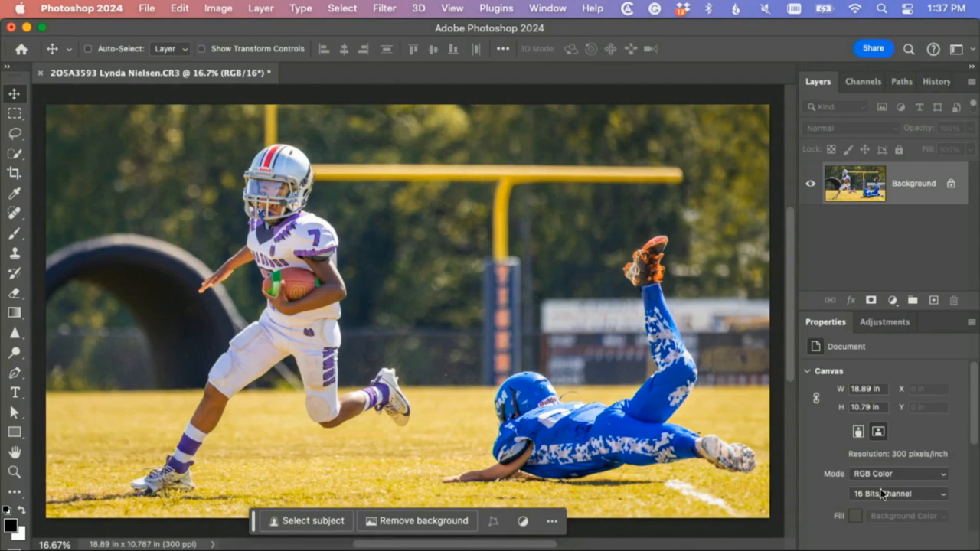
- Select a thin strip of the goal post's left upright and feather it by 50 px
{"action": "left_click", "coordinate": [15, 114]}
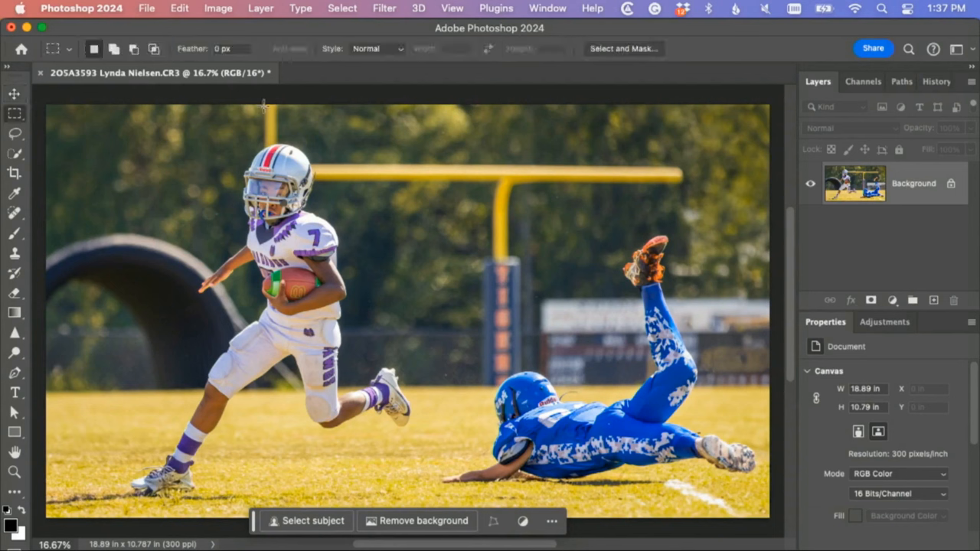
{"action": "left_click_drag", "start_coordinate": [264, 105], "coordinate": [290, 146]}
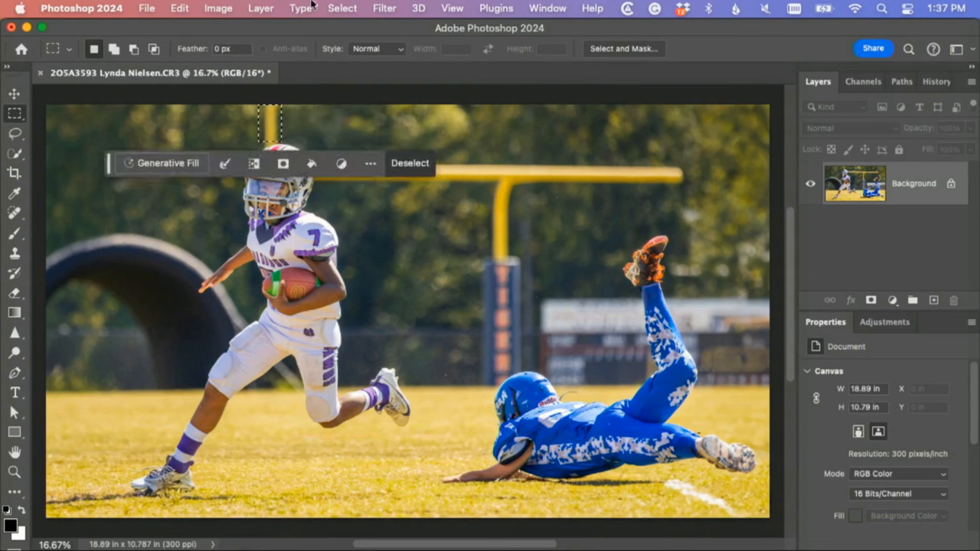
{"action": "left_click", "coordinate": [343, 9]}
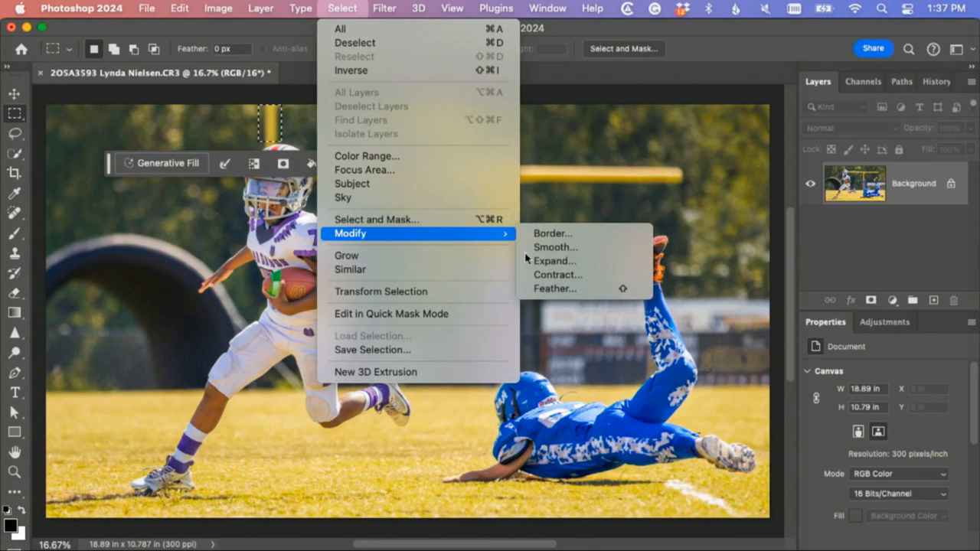
{"action": "left_click", "coordinate": [554, 288]}
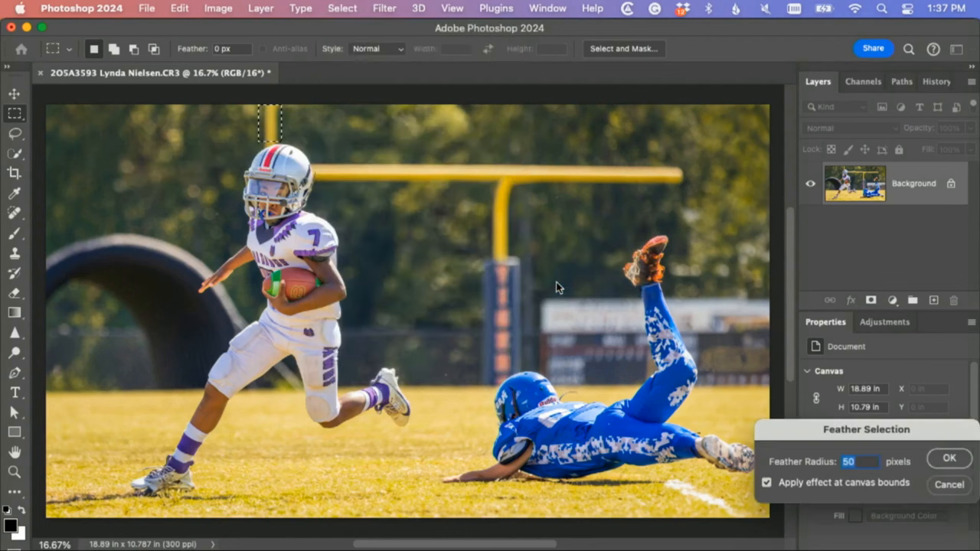
{"action": "left_click", "coordinate": [950, 458]}
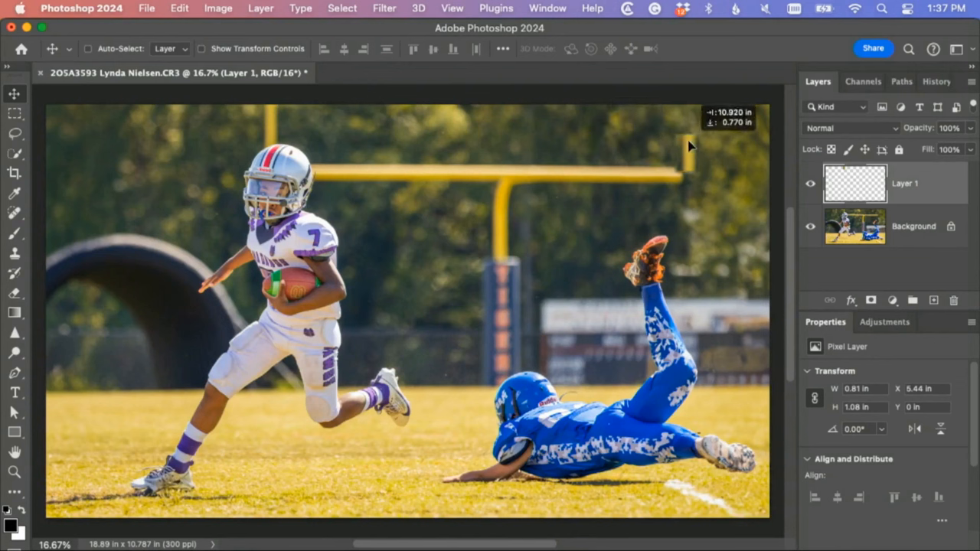
{"action": "mouse_move", "coordinate": [677, 144]}
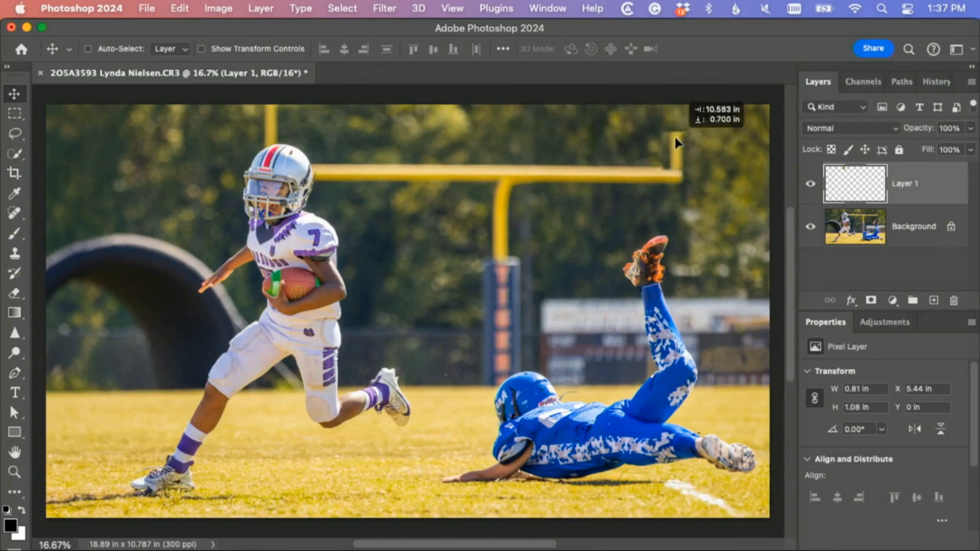
{"action": "mouse_move", "coordinate": [723, 150]}
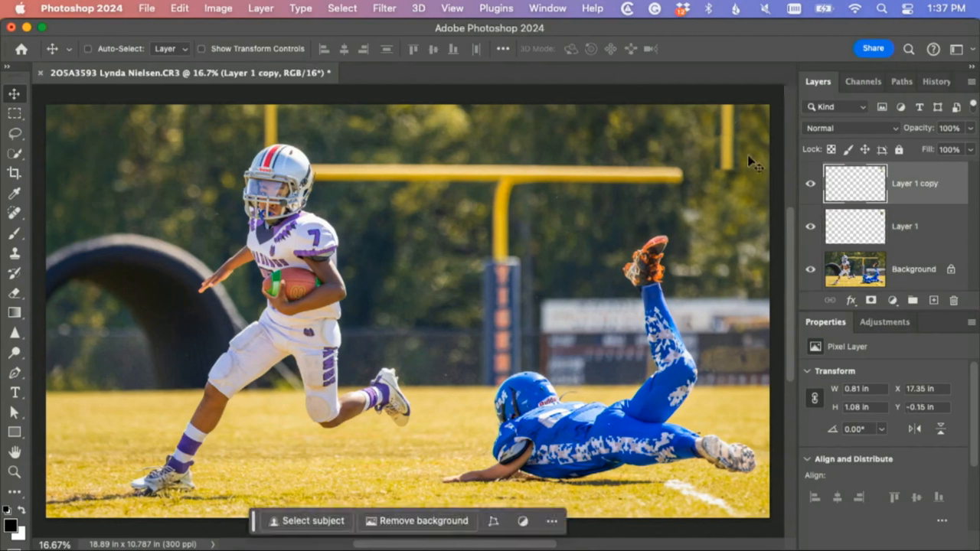
{"action": "mouse_move", "coordinate": [728, 178]}
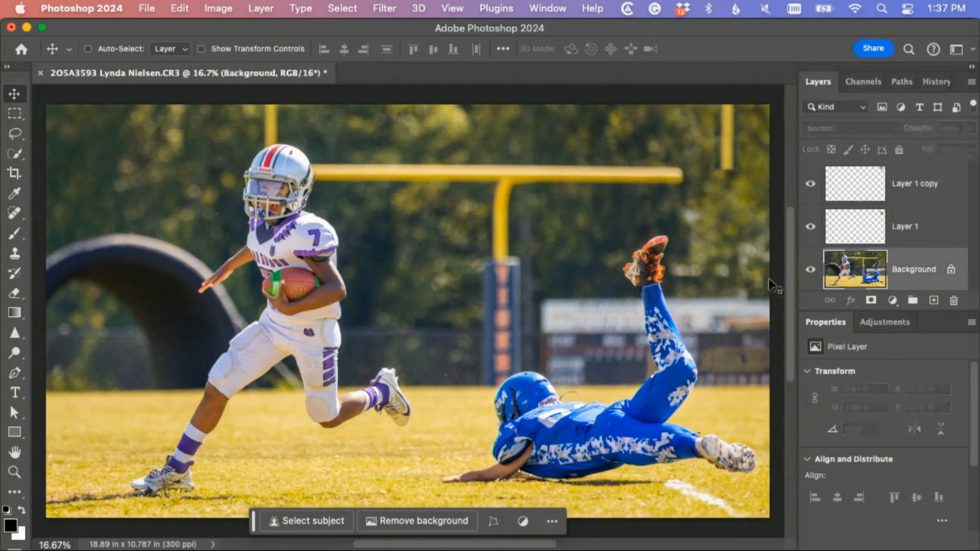
- Pick up the Clone Stamp tool to rebuild the crossbar toward the right upright
{"action": "left_click", "coordinate": [14, 254]}
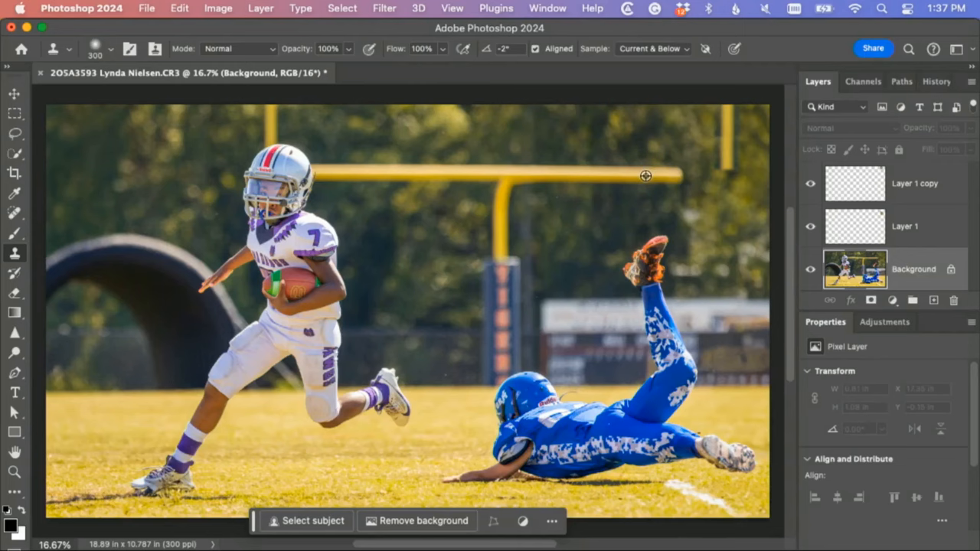
{"action": "mouse_move", "coordinate": [681, 177]}
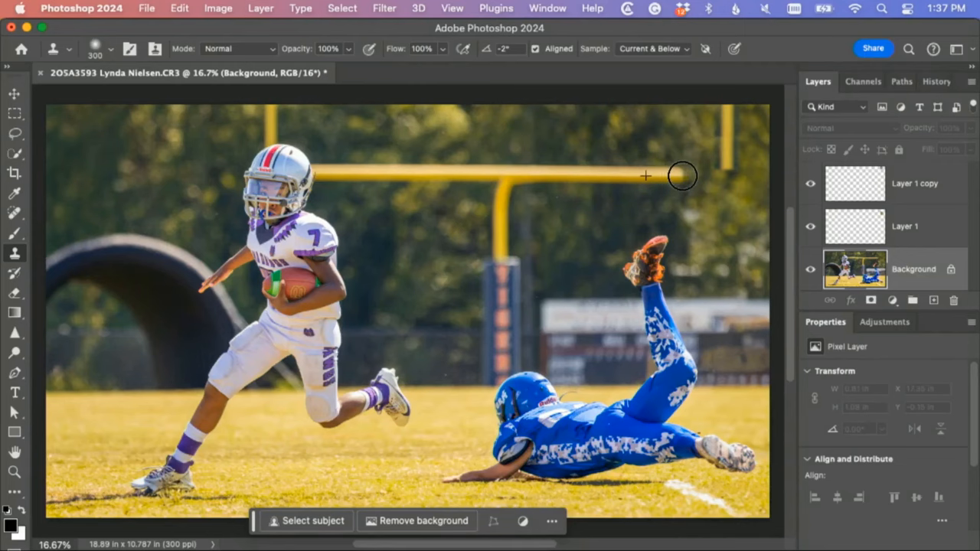
{"action": "mouse_move", "coordinate": [692, 175]}
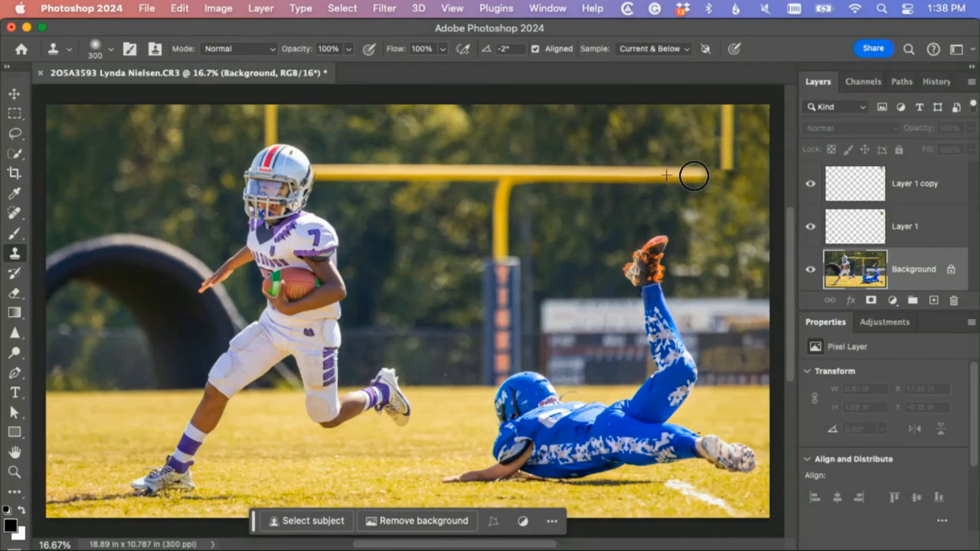
{"action": "mouse_move", "coordinate": [706, 176]}
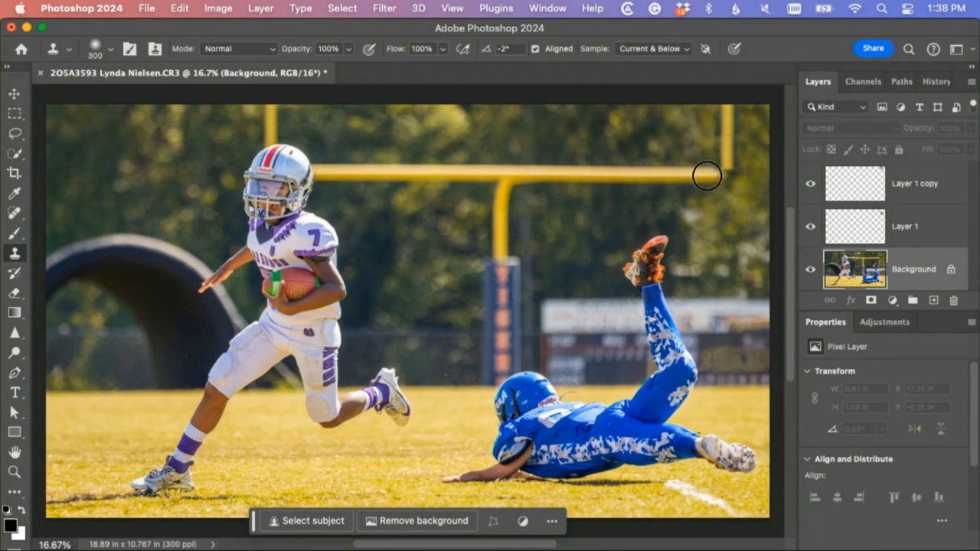
{"action": "mouse_move", "coordinate": [714, 176]}
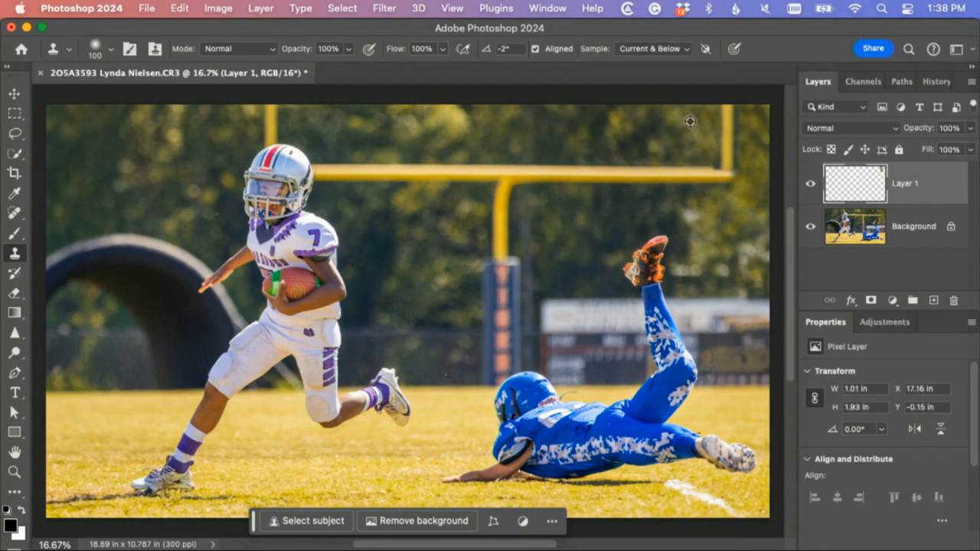
{"action": "mouse_move", "coordinate": [717, 122]}
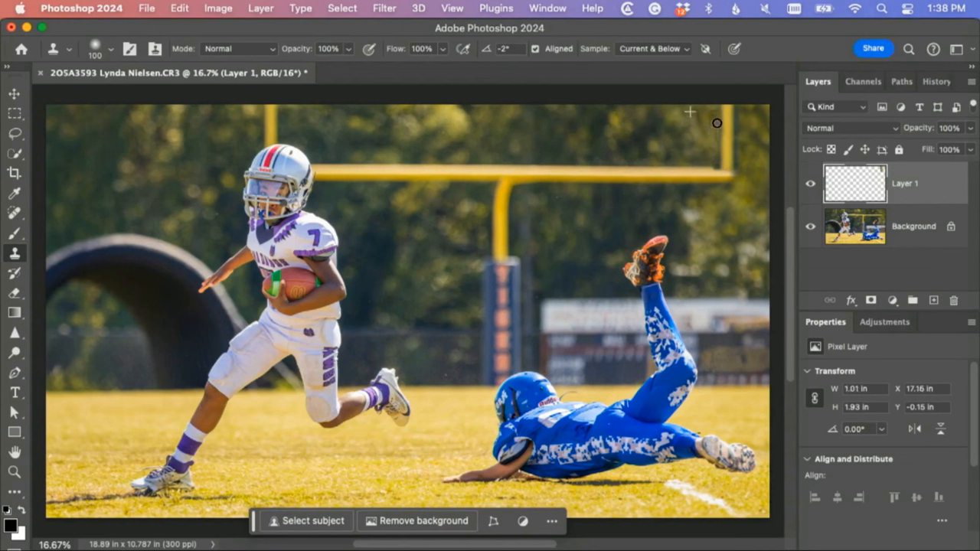
{"action": "mouse_move", "coordinate": [751, 138]}
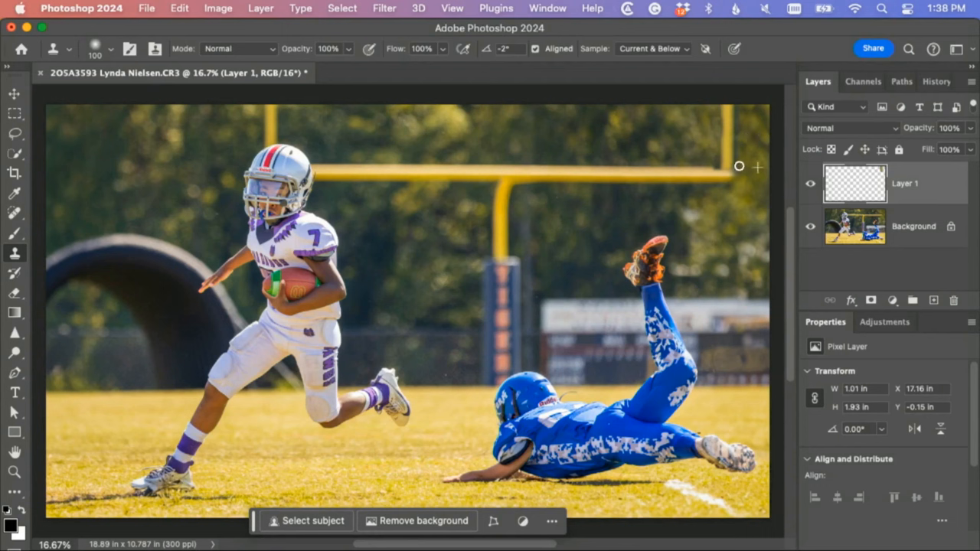
{"action": "mouse_move", "coordinate": [739, 147]}
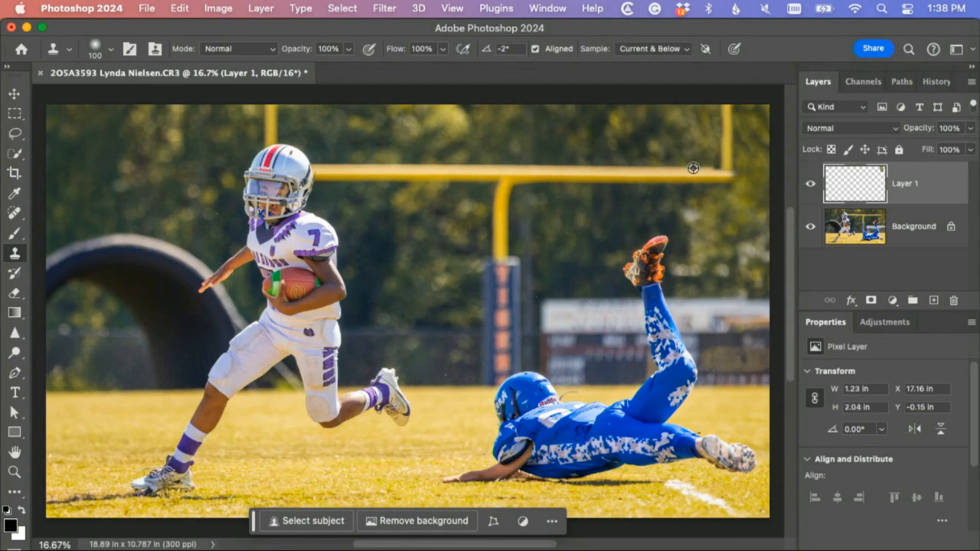
{"action": "mouse_move", "coordinate": [713, 167]}
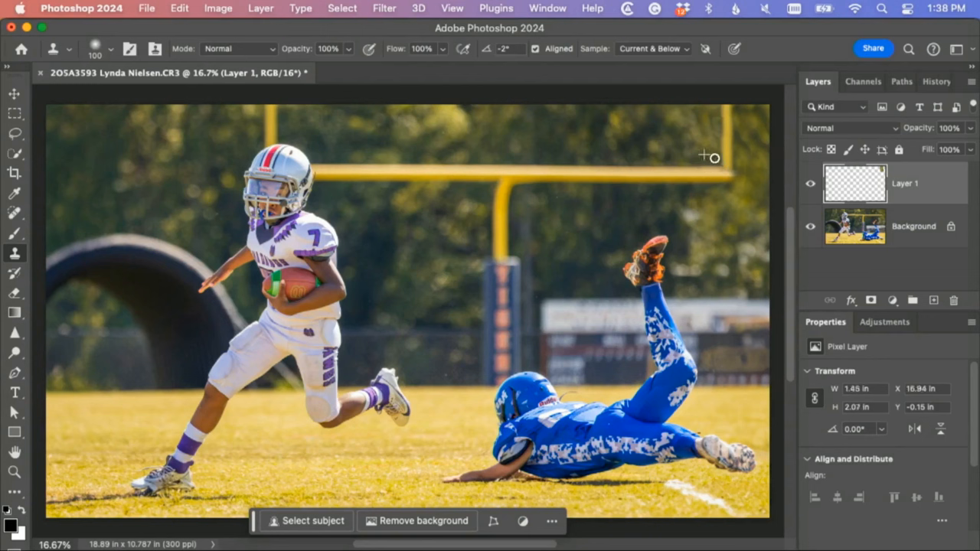
{"action": "mouse_move", "coordinate": [714, 113]}
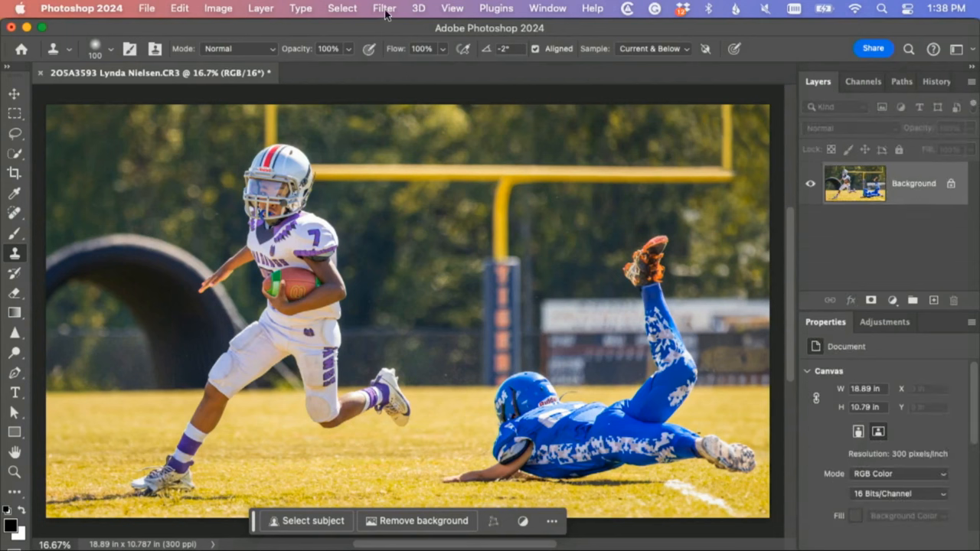
- Sharpen the photo in Topaz Sharpen AI with the Standard model, compare with the original, and apply
{"action": "left_click", "coordinate": [385, 9]}
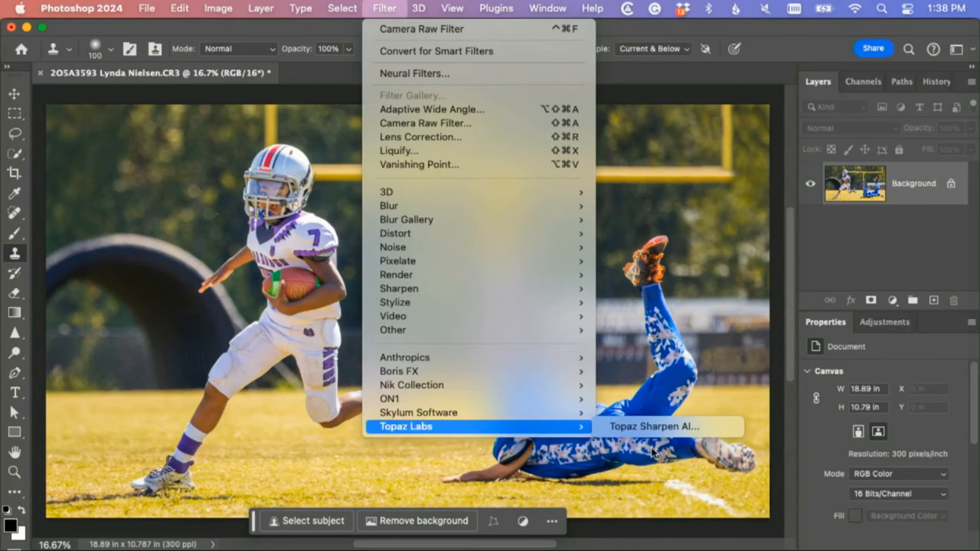
{"action": "left_click", "coordinate": [653, 426]}
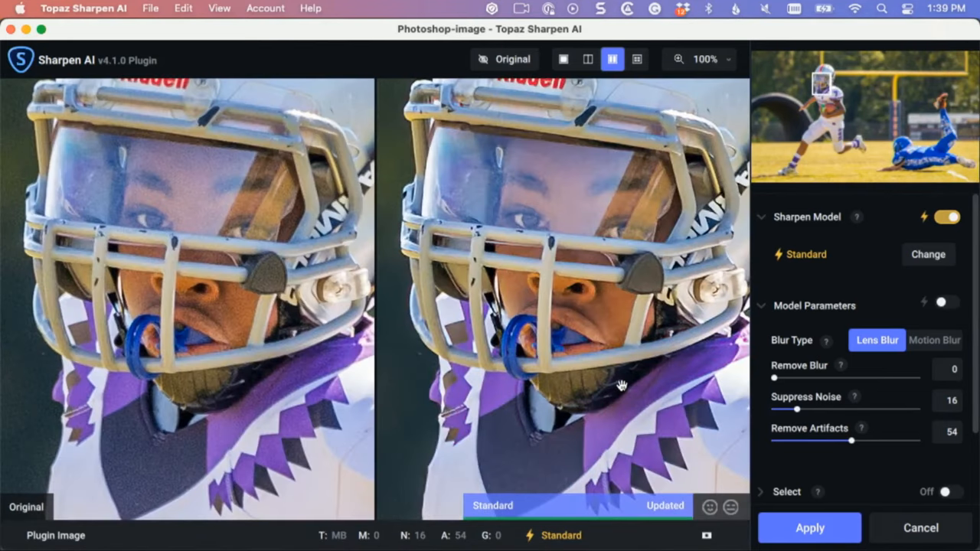
{"action": "left_click", "coordinate": [504, 58]}
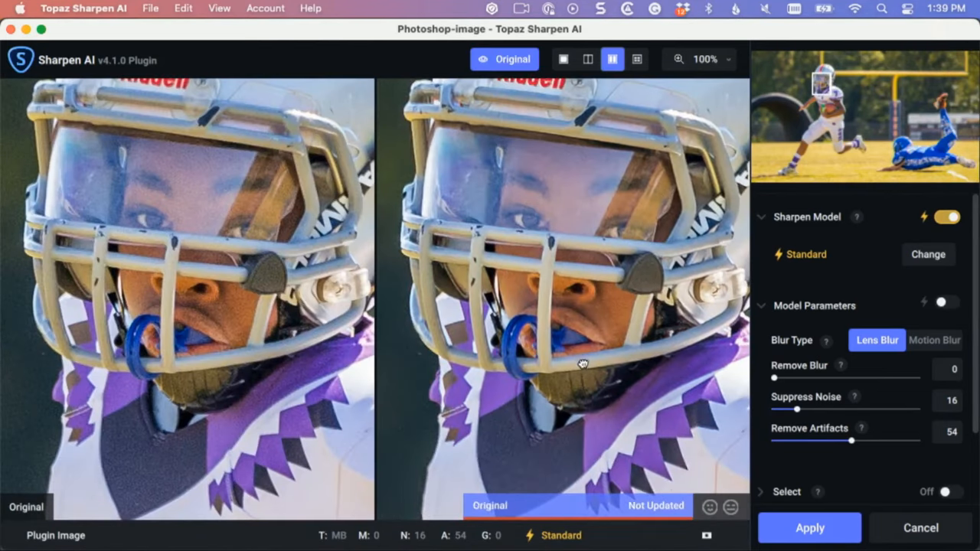
{"action": "left_click", "coordinate": [504, 59]}
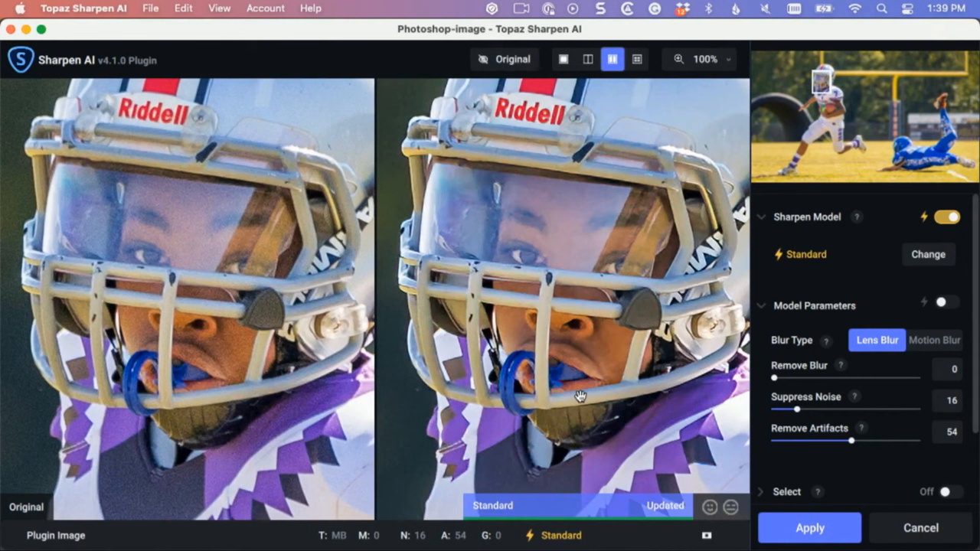
{"action": "mouse_move", "coordinate": [723, 305]}
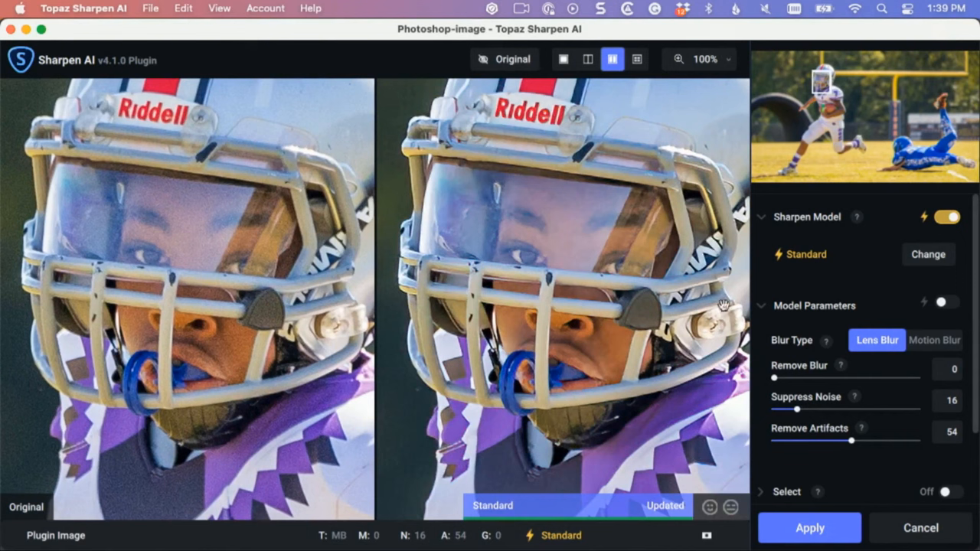
{"action": "mouse_move", "coordinate": [565, 126]}
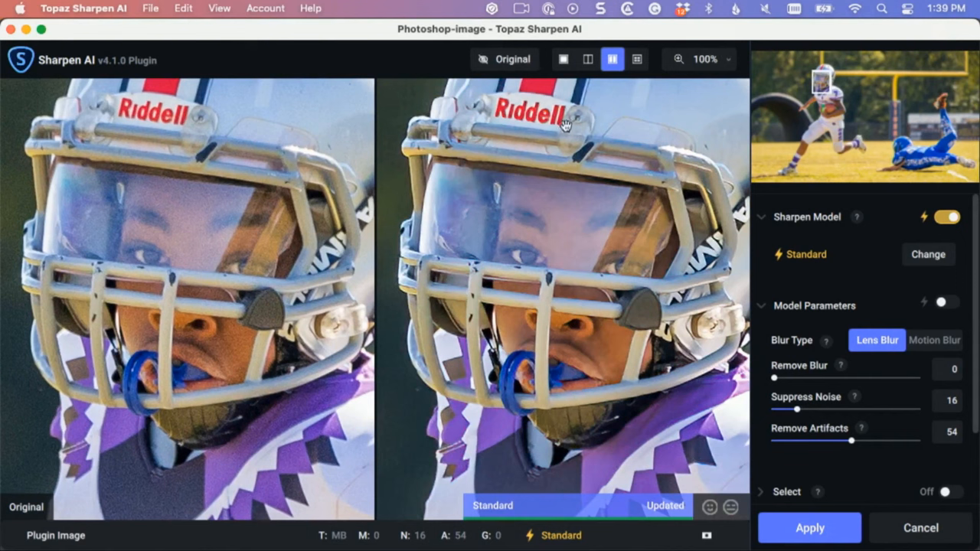
{"action": "left_click", "coordinate": [809, 527]}
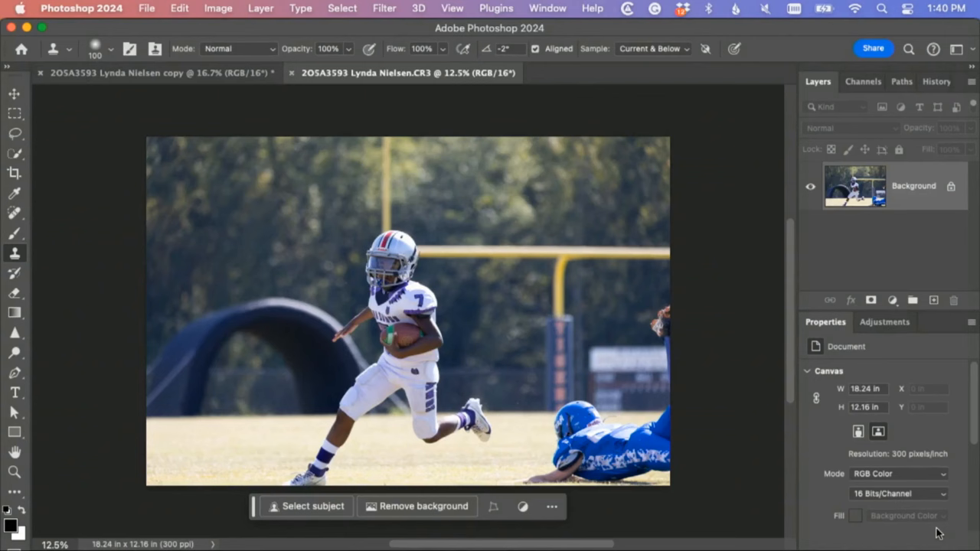
- Switch from the original raw file to the edited copy document
{"action": "left_click", "coordinate": [160, 74]}
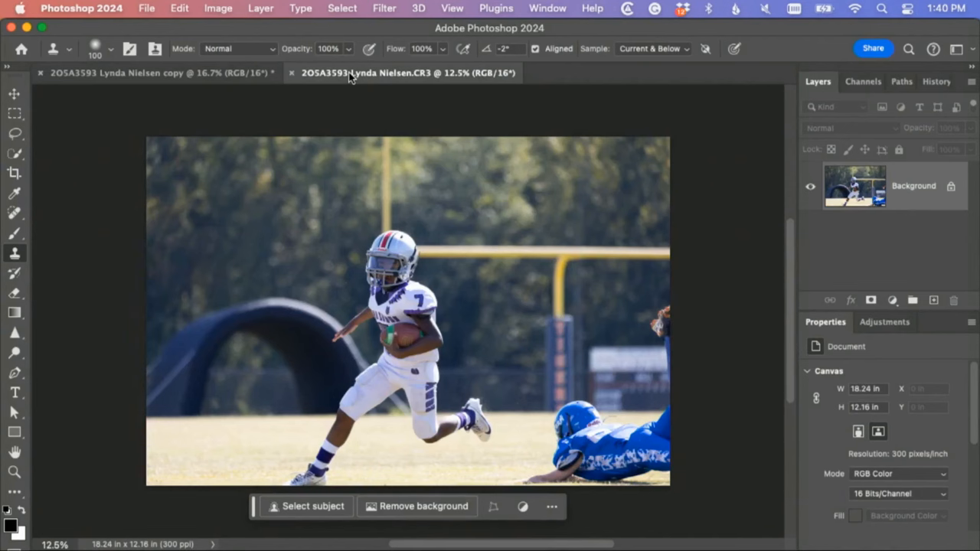
{"action": "left_click", "coordinate": [153, 73]}
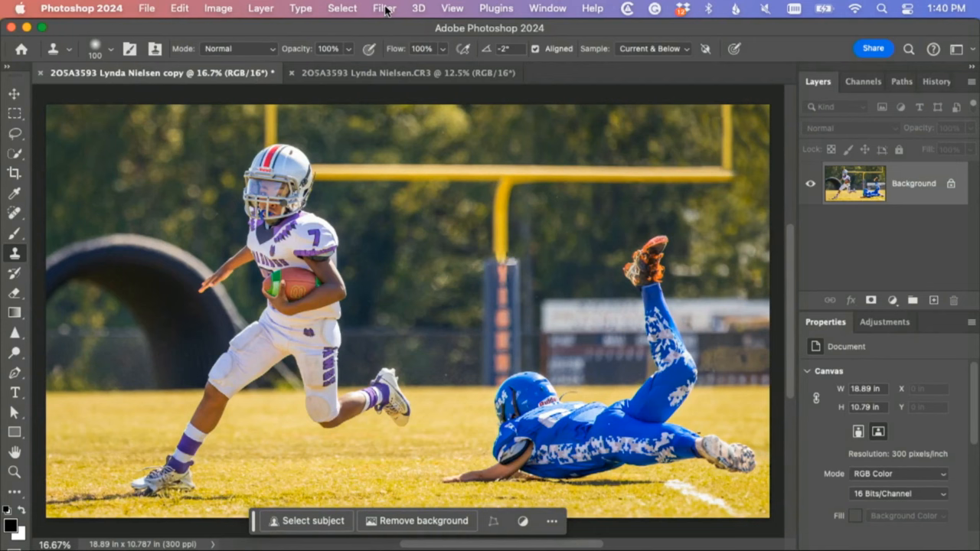
- Apply the Depth Blur neural filter with increased blur strength and review it in the History panel
{"action": "left_click", "coordinate": [385, 9]}
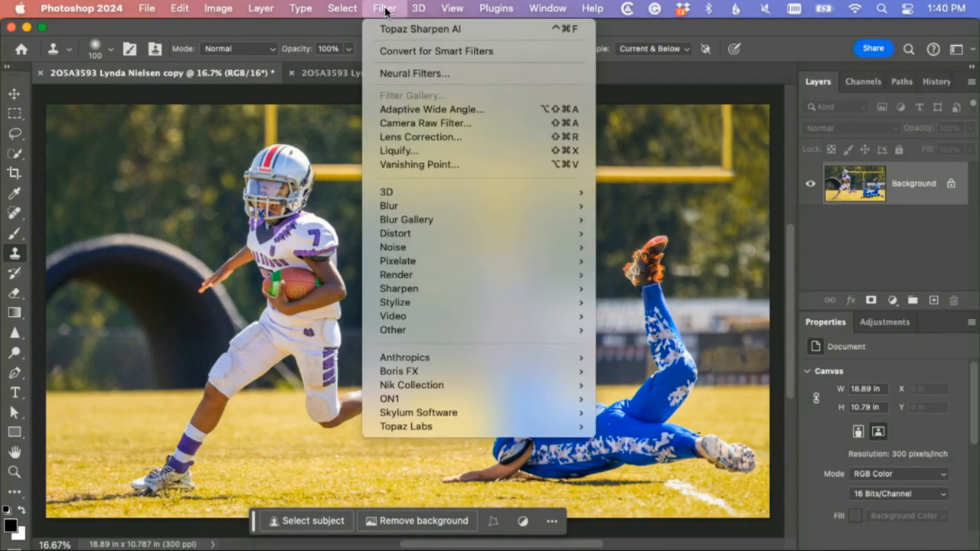
{"action": "left_click", "coordinate": [413, 73]}
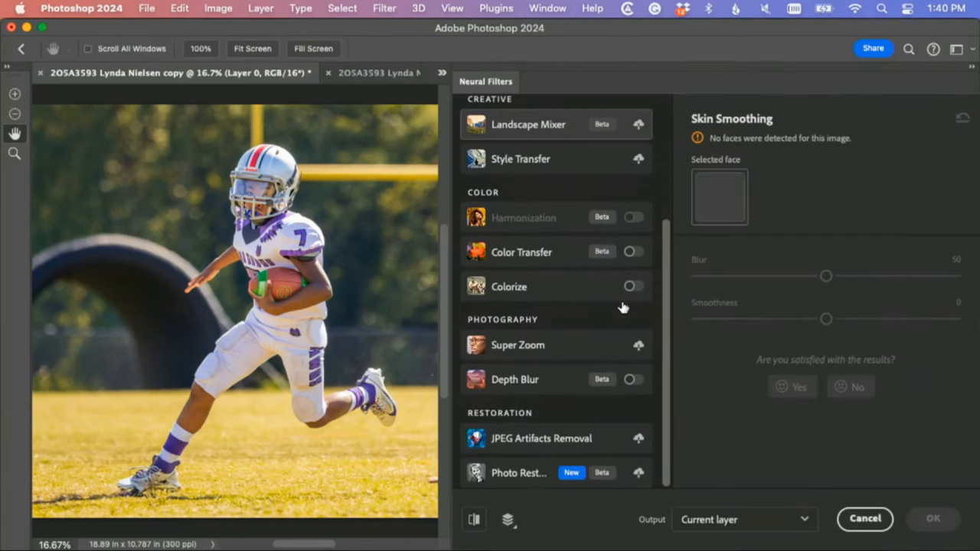
{"action": "mouse_move", "coordinate": [620, 386]}
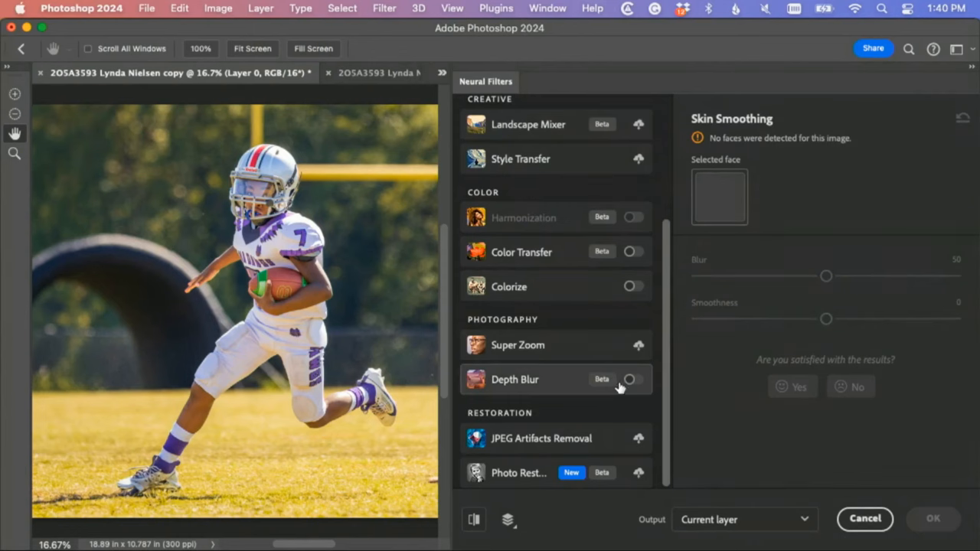
{"action": "left_click", "coordinate": [634, 380]}
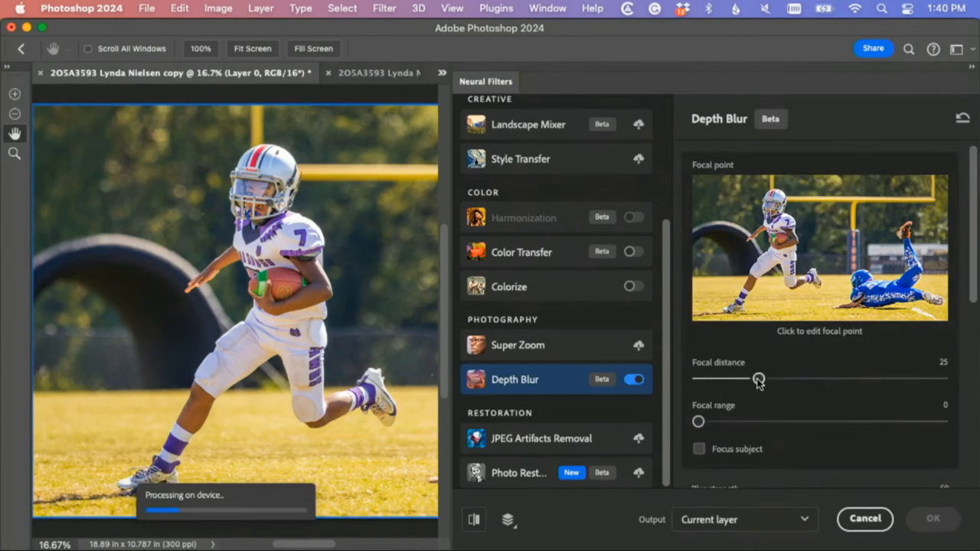
{"action": "left_click", "coordinate": [699, 449]}
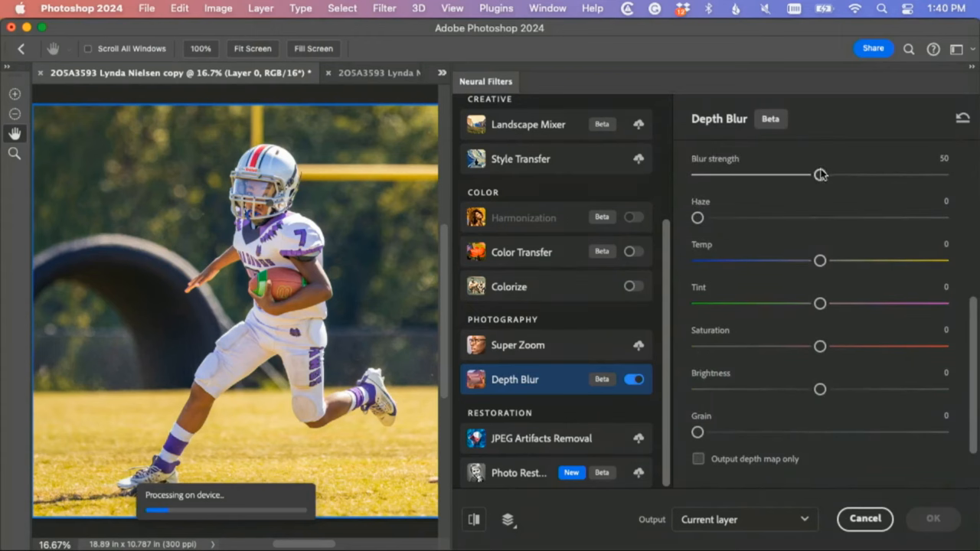
{"action": "left_click_drag", "start_coordinate": [821, 174], "coordinate": [922, 175]}
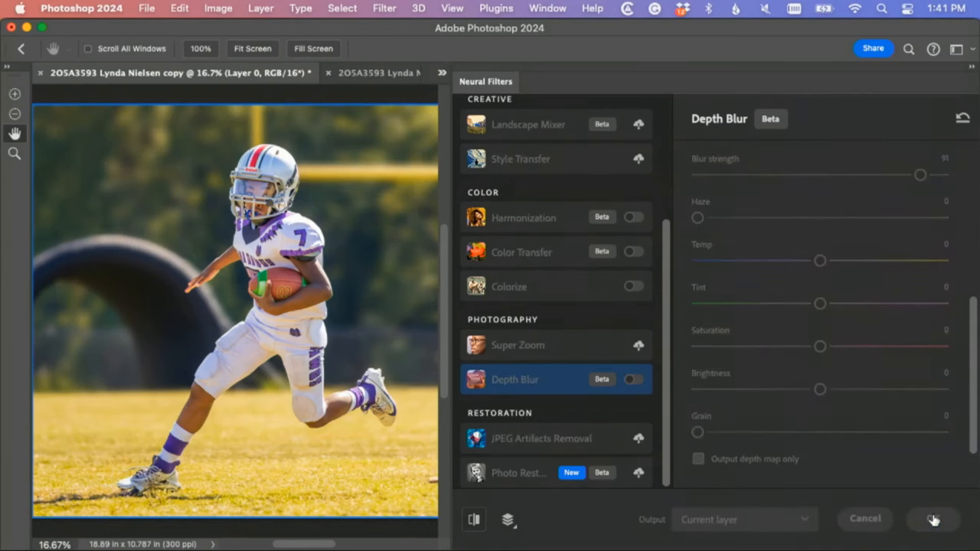
{"action": "left_click", "coordinate": [931, 519]}
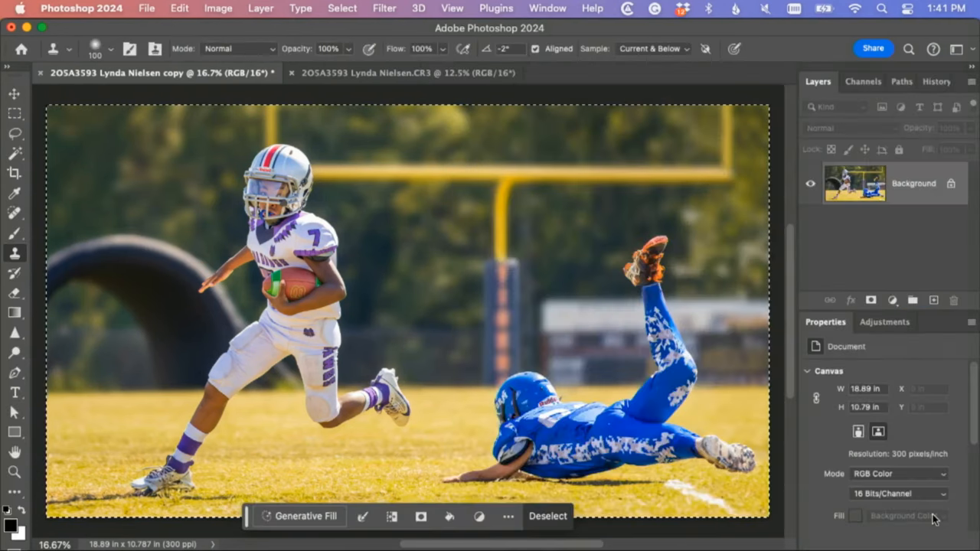
{"action": "left_click", "coordinate": [933, 81]}
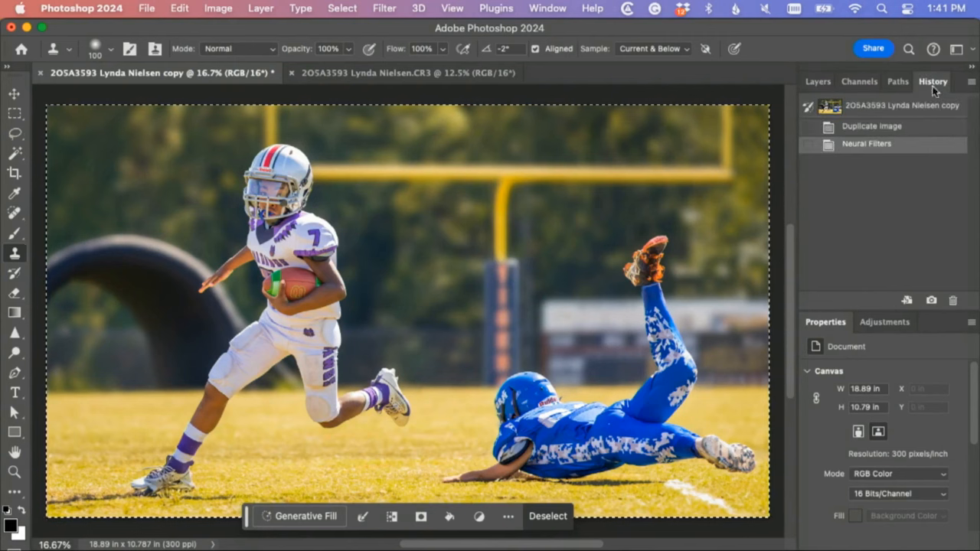